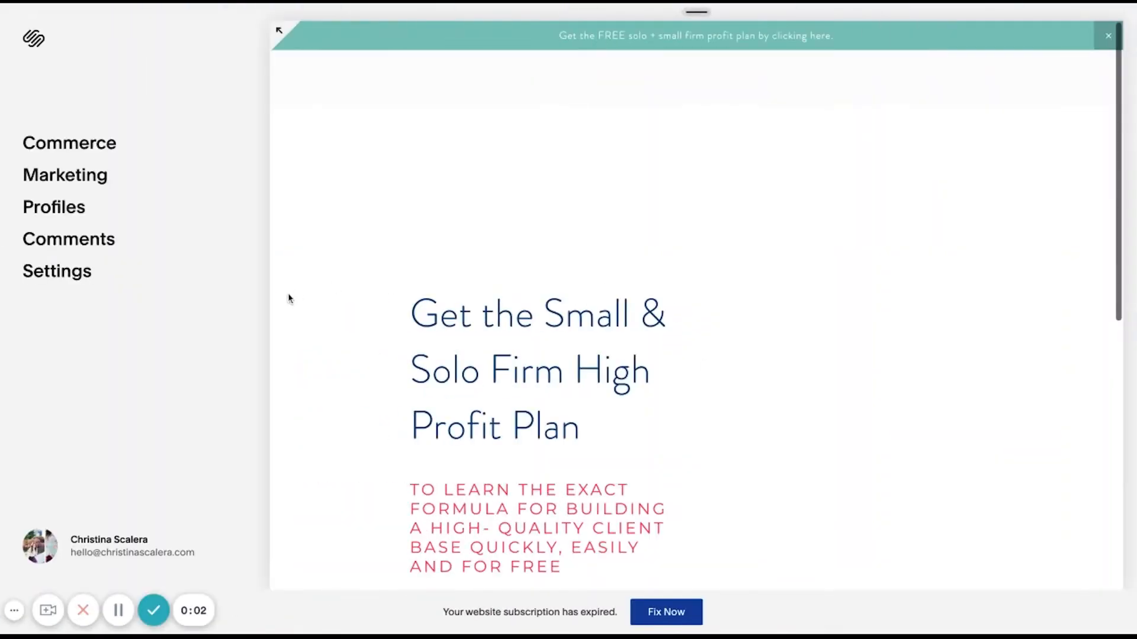
pyautogui.moveTo(780, 337)
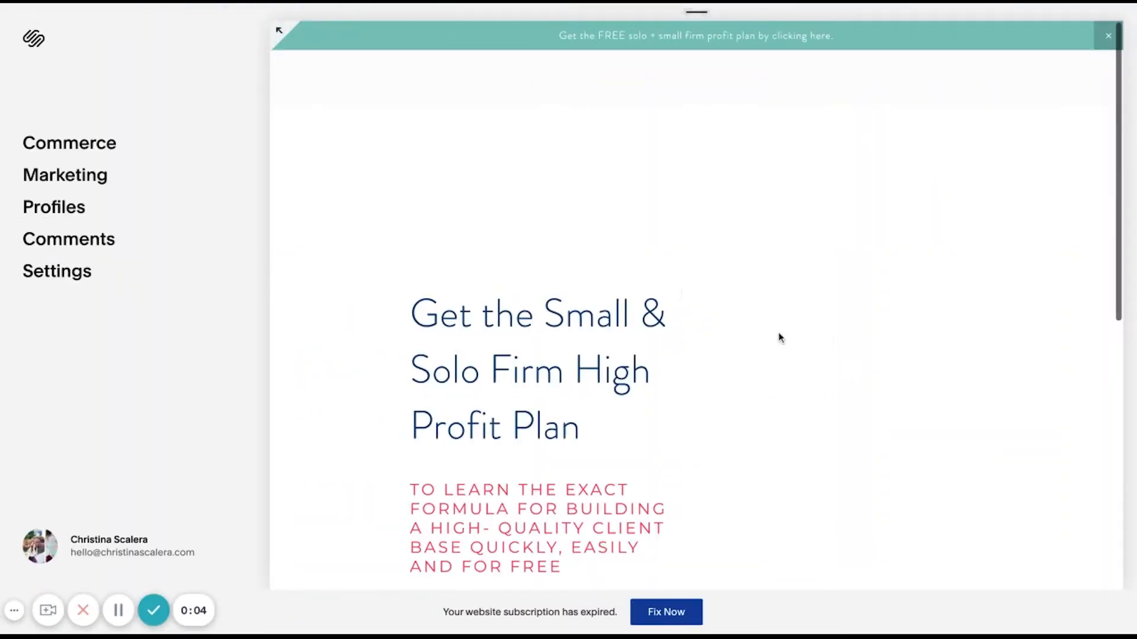
pyautogui.moveTo(671, 276)
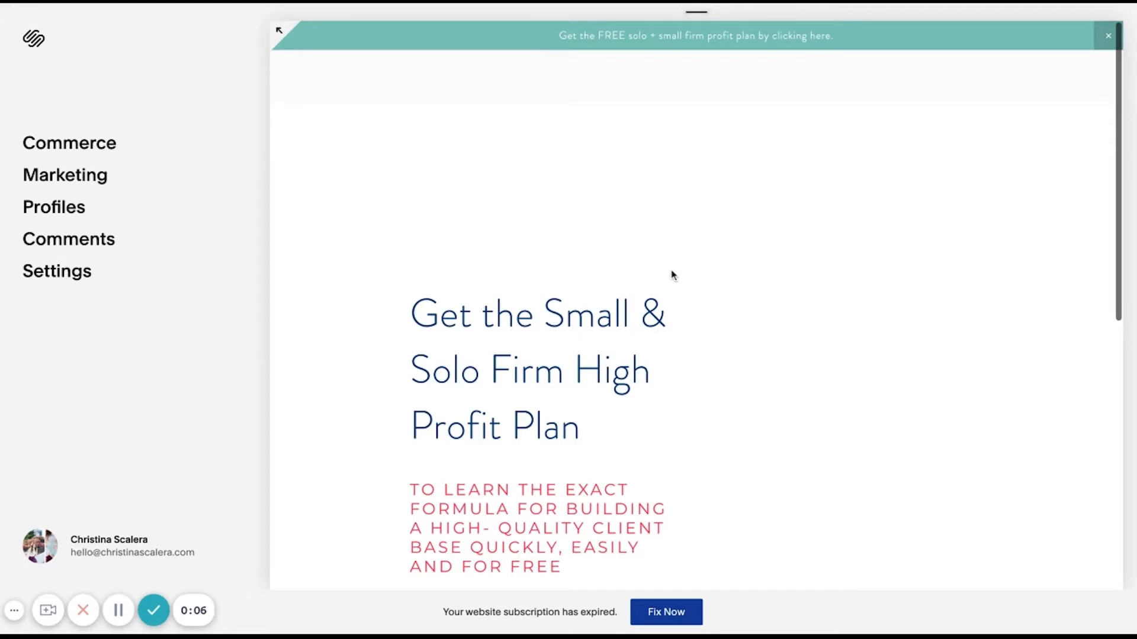
pyautogui.moveTo(667, 291)
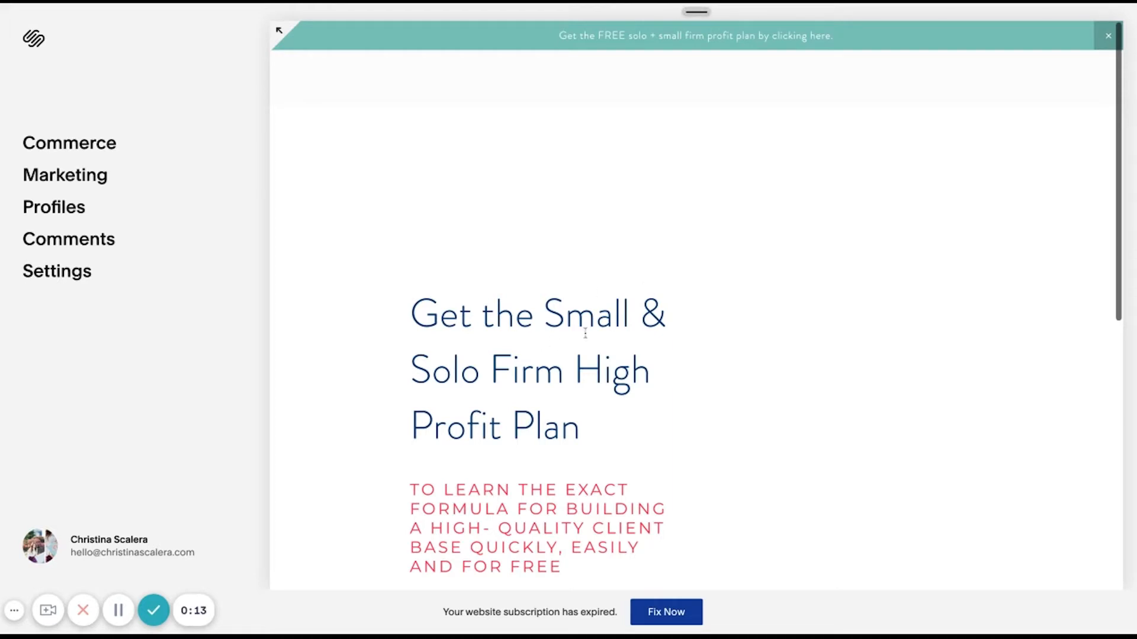
pyautogui.moveTo(617, 386)
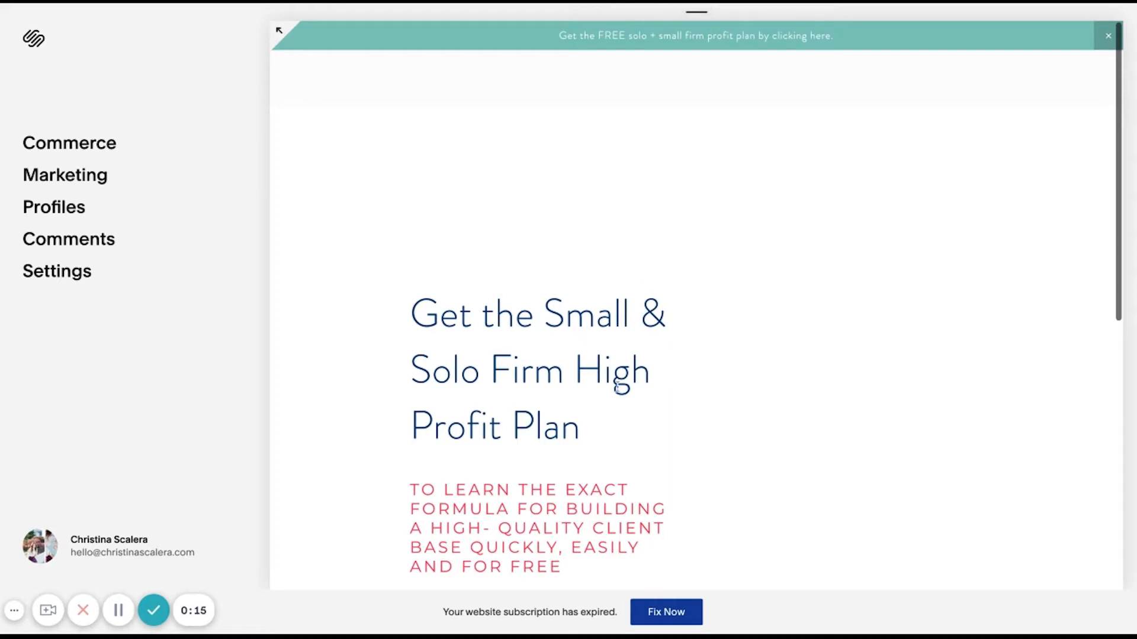
pyautogui.moveTo(360, 282)
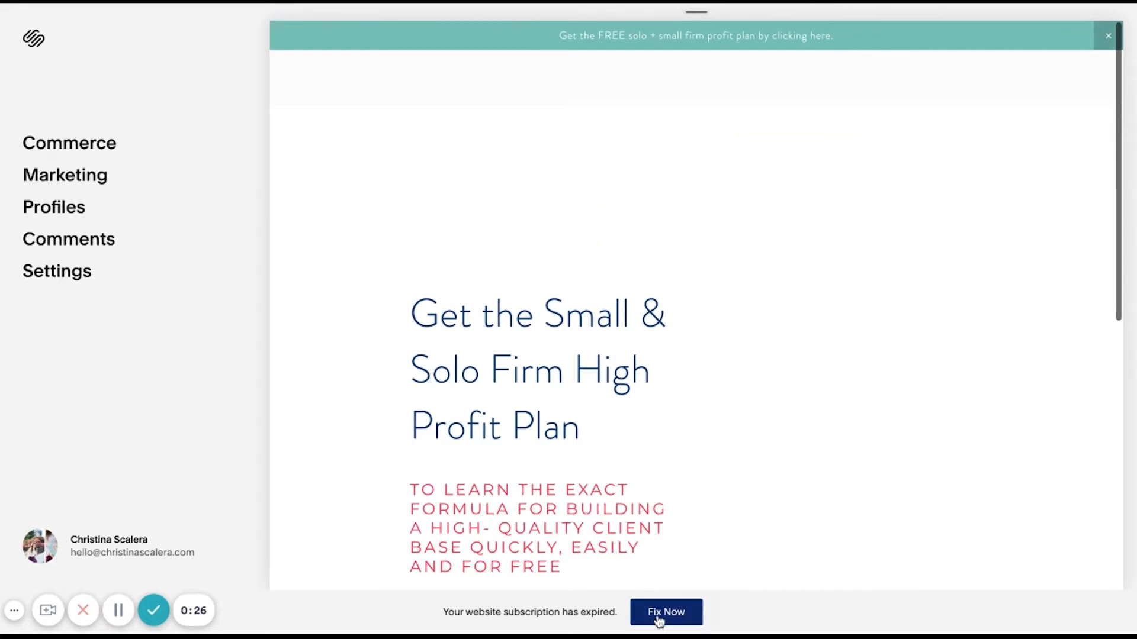
# - Renew the expired subscription on the monthly Commerce Basic plan and return to the site
pyautogui.click(665, 612)
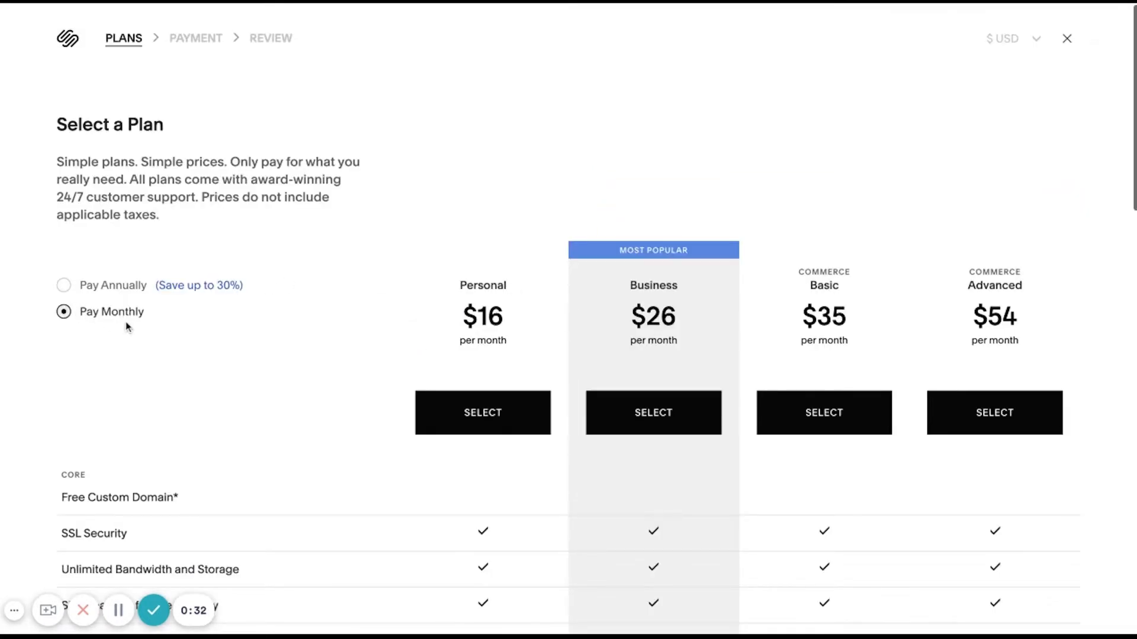
pyautogui.click(824, 412)
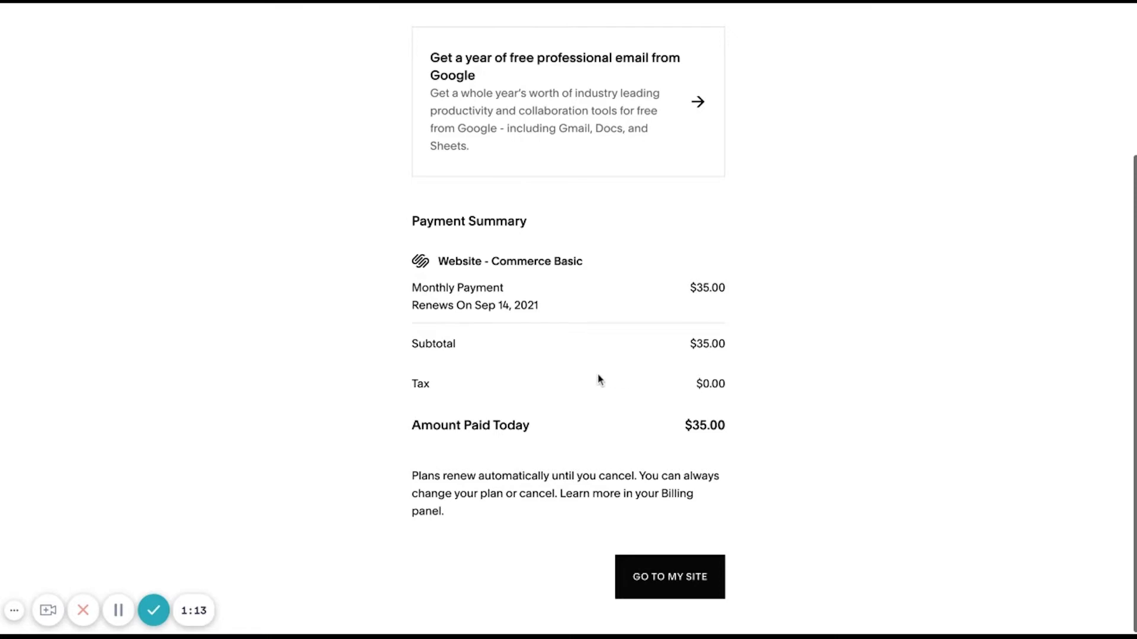
pyautogui.moveTo(553, 321)
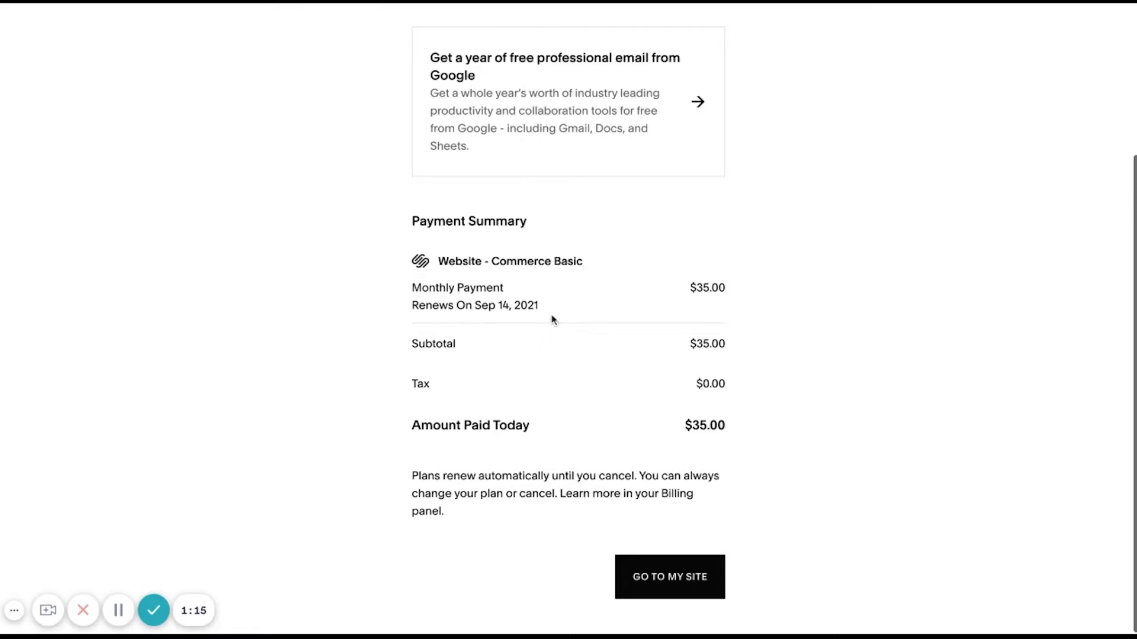
pyautogui.moveTo(686, 498)
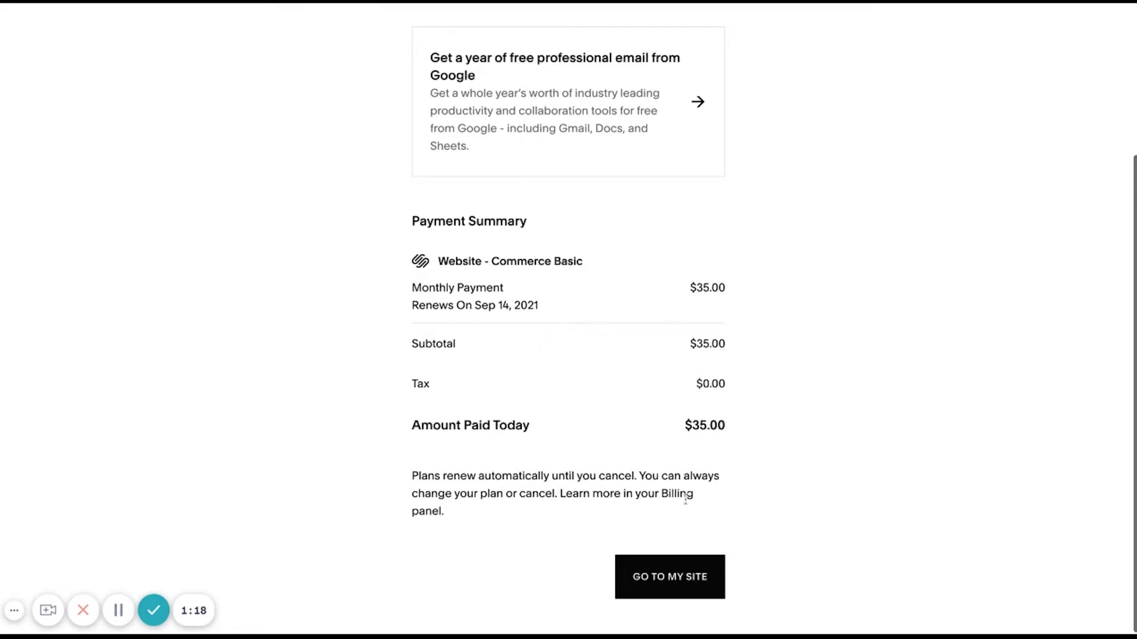
pyautogui.moveTo(810, 500)
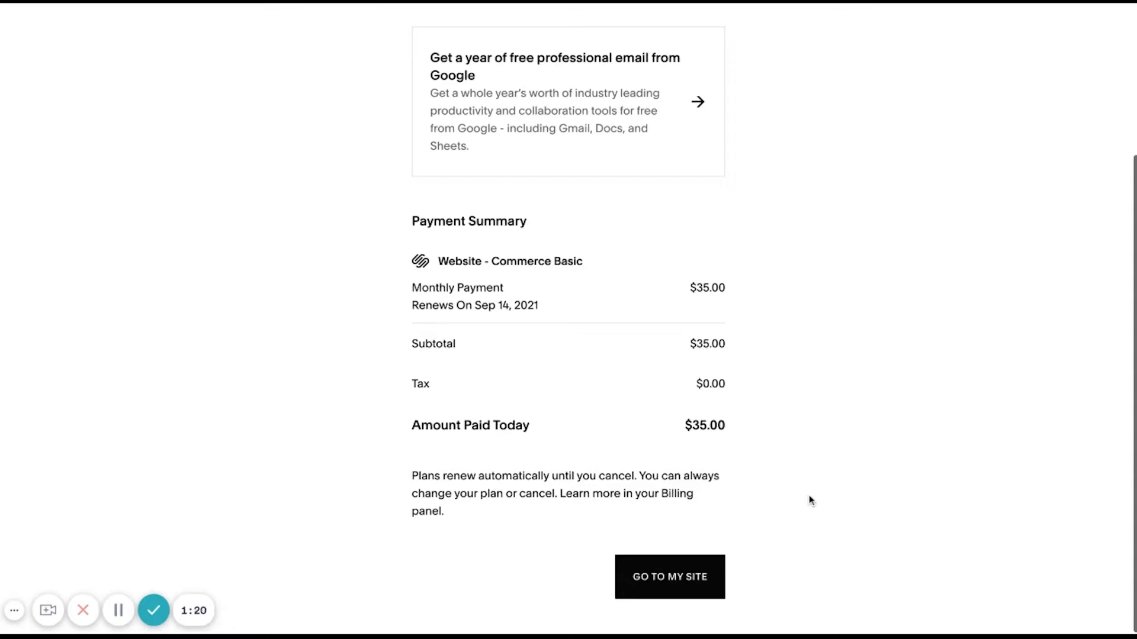
pyautogui.click(668, 576)
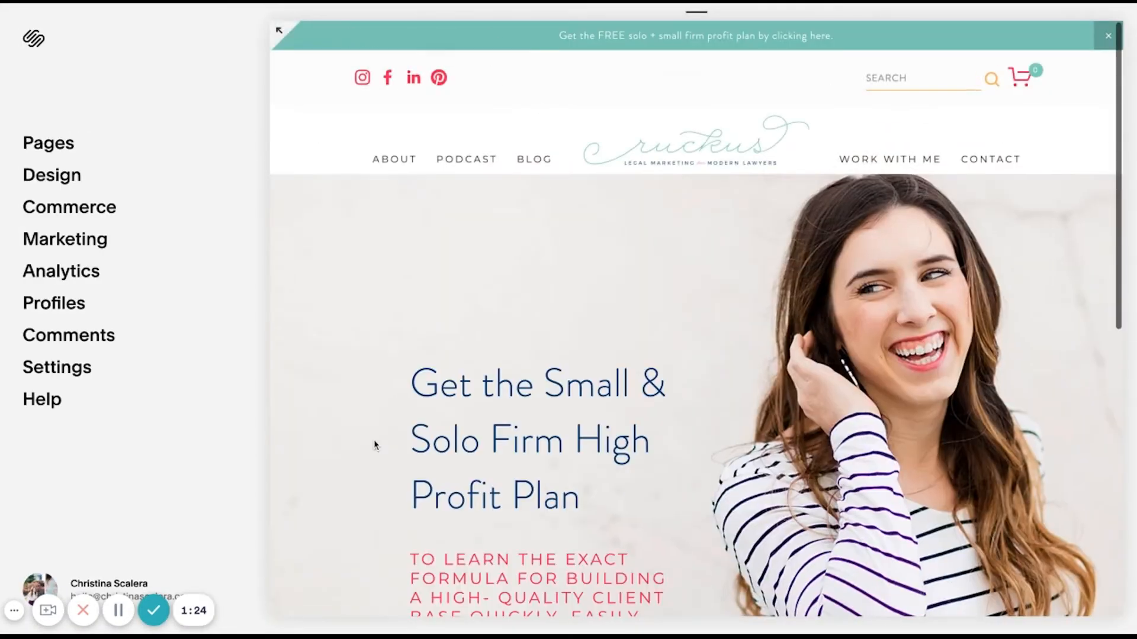
# - Resume store setup from Commerce and begin the 'Add products for sale' step
pyautogui.click(69, 206)
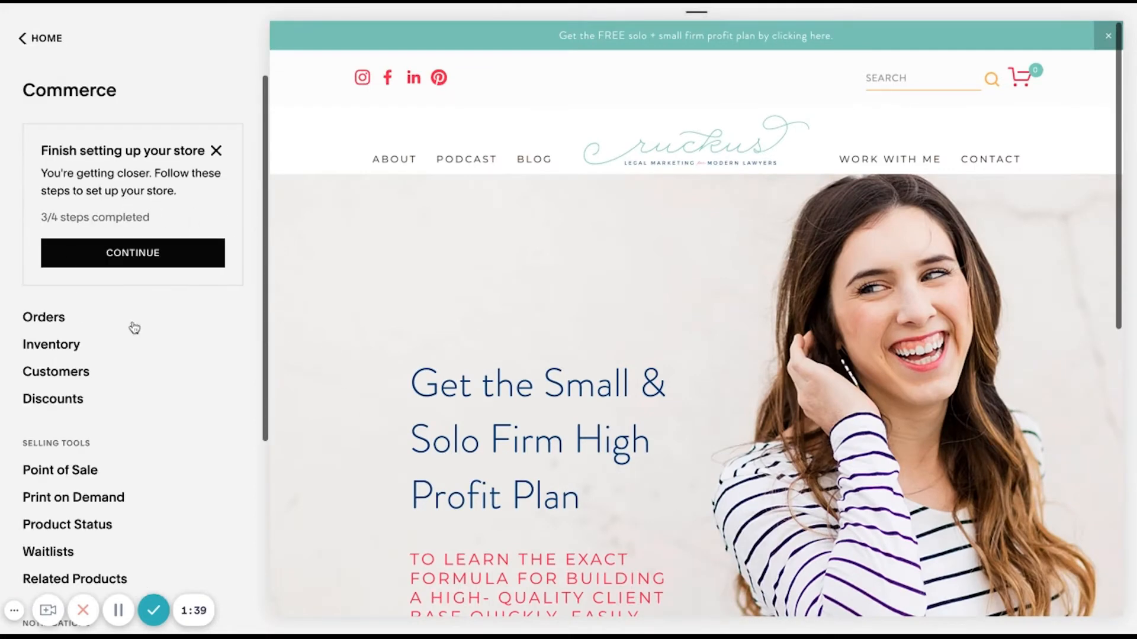
pyautogui.moveTo(129, 441)
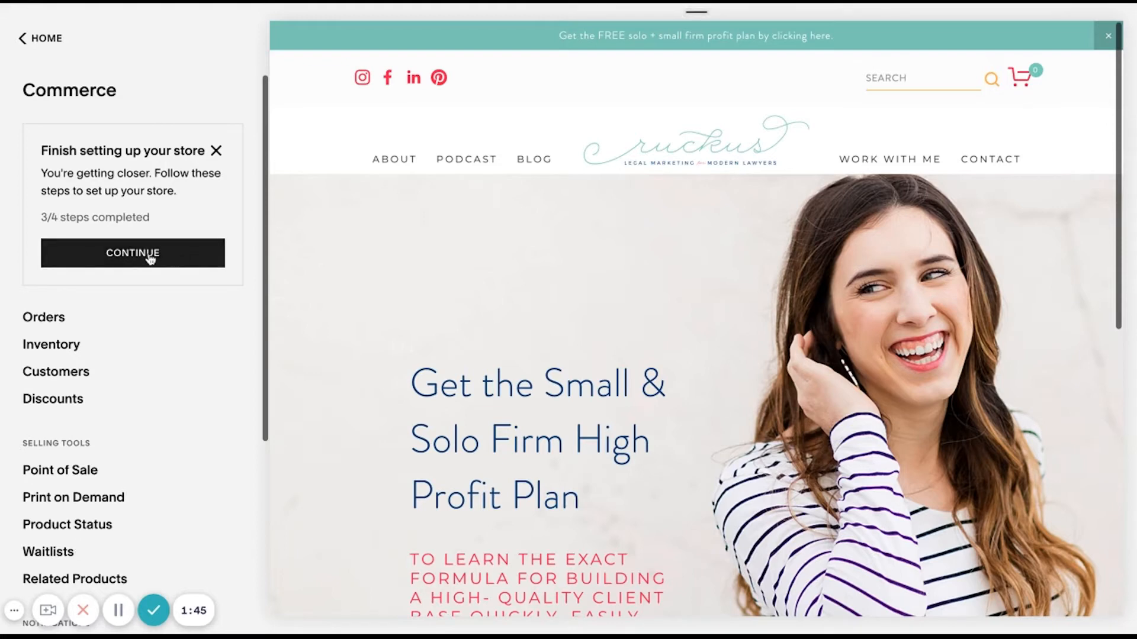
pyautogui.click(132, 253)
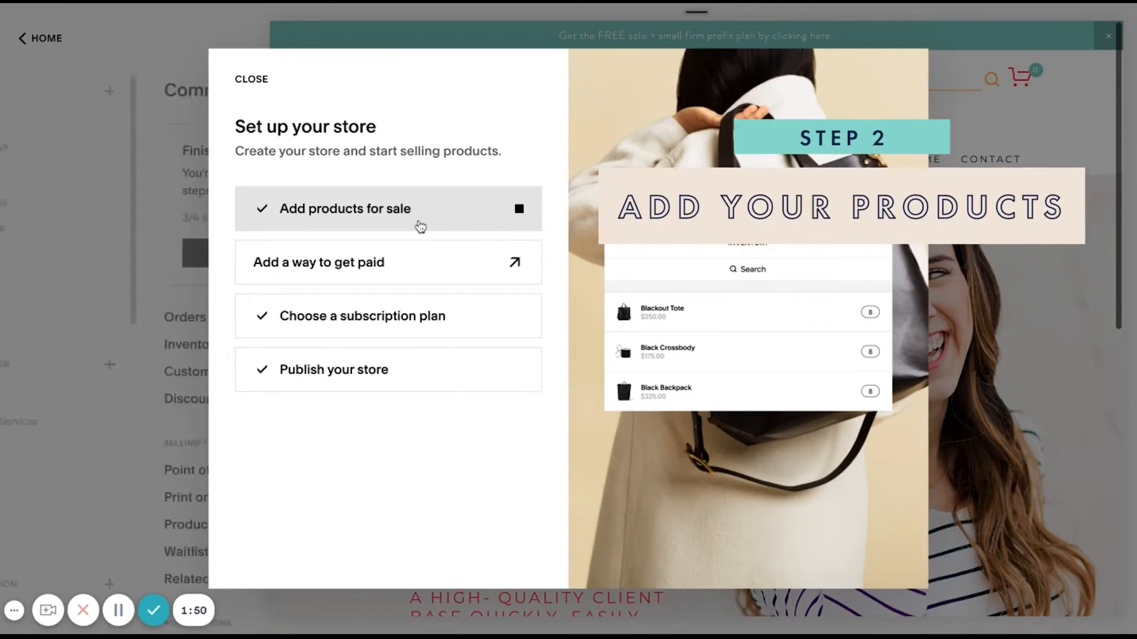
pyautogui.click(251, 79)
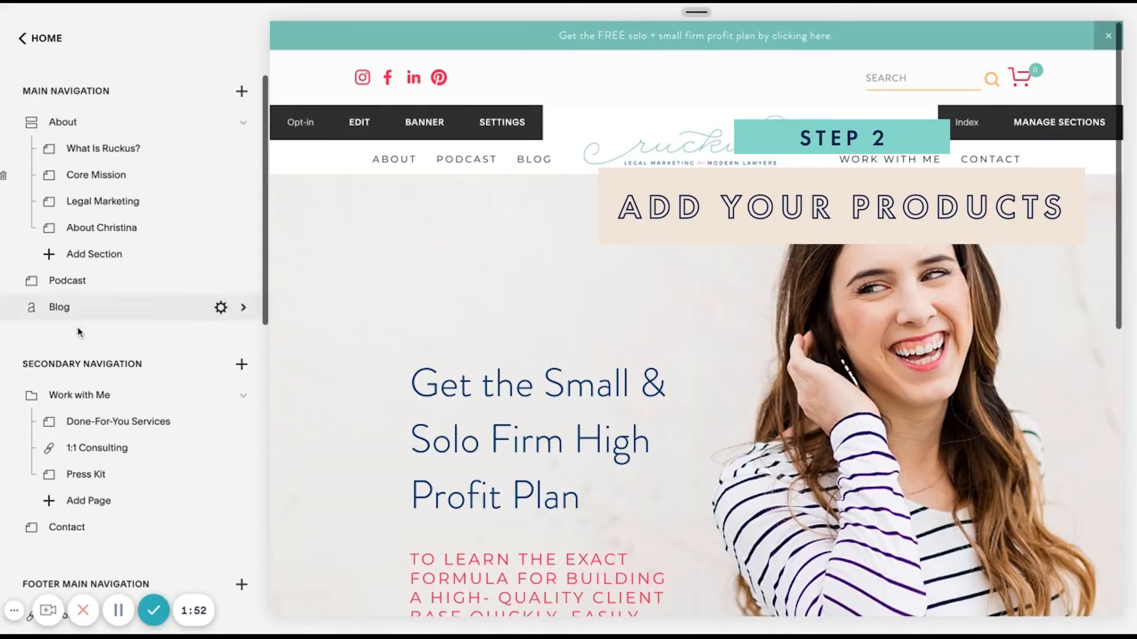
# - Go to the Store page under Not Linked, listing the three existing products
pyautogui.scroll(-3)
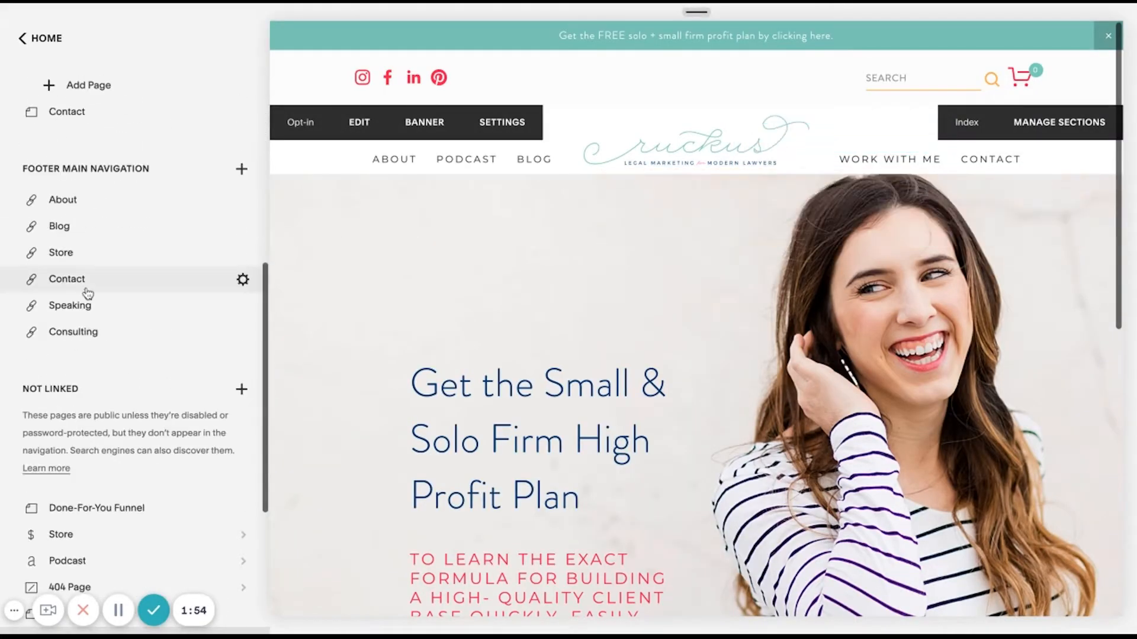
pyautogui.scroll(3)
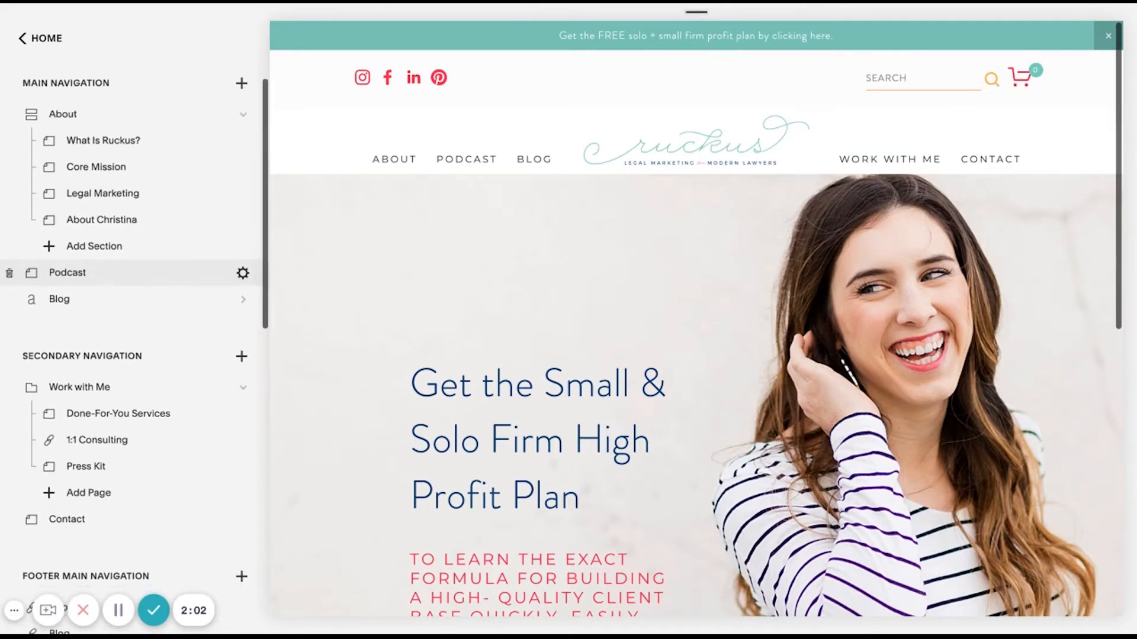
pyautogui.scroll(-3)
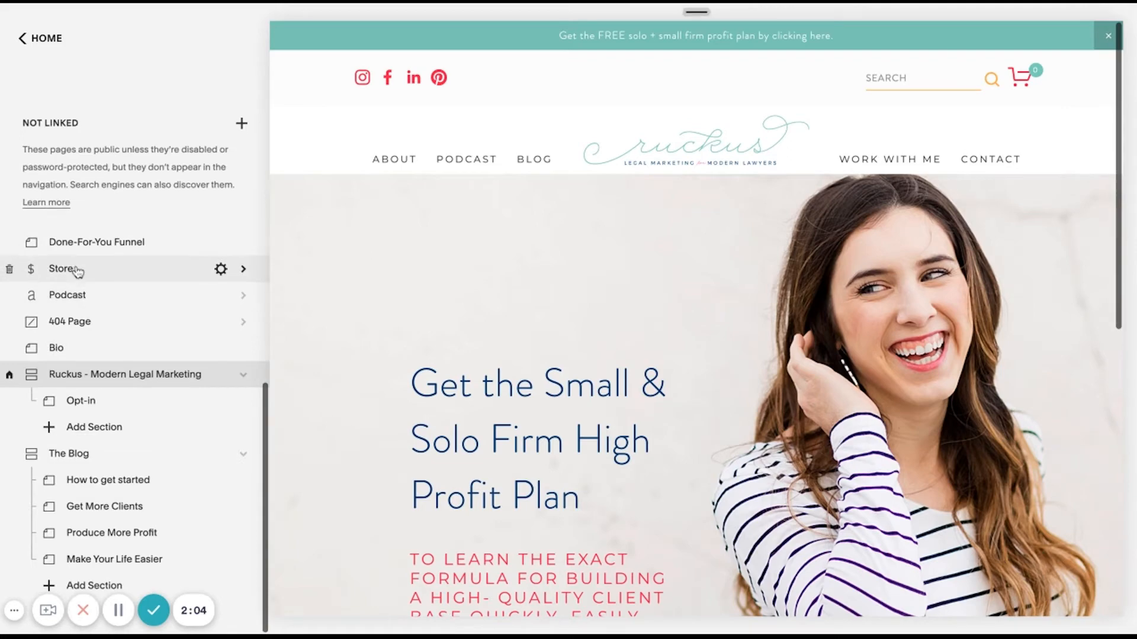
pyautogui.click(60, 269)
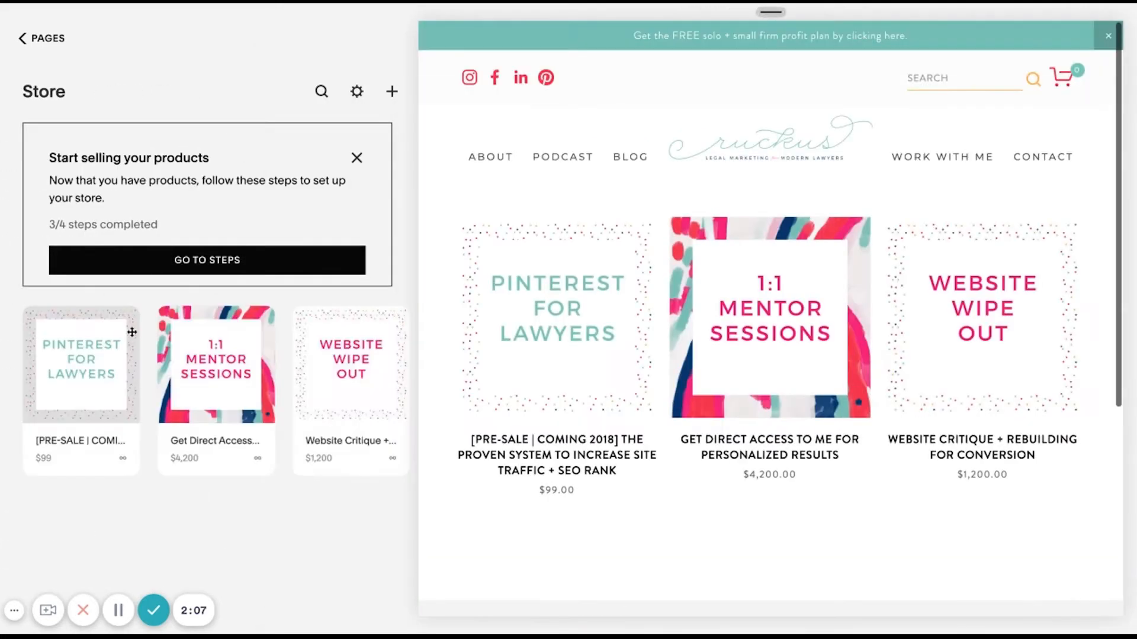
# - Create a new Digital product and upload the wooden sideboard photo as its image
pyautogui.click(392, 91)
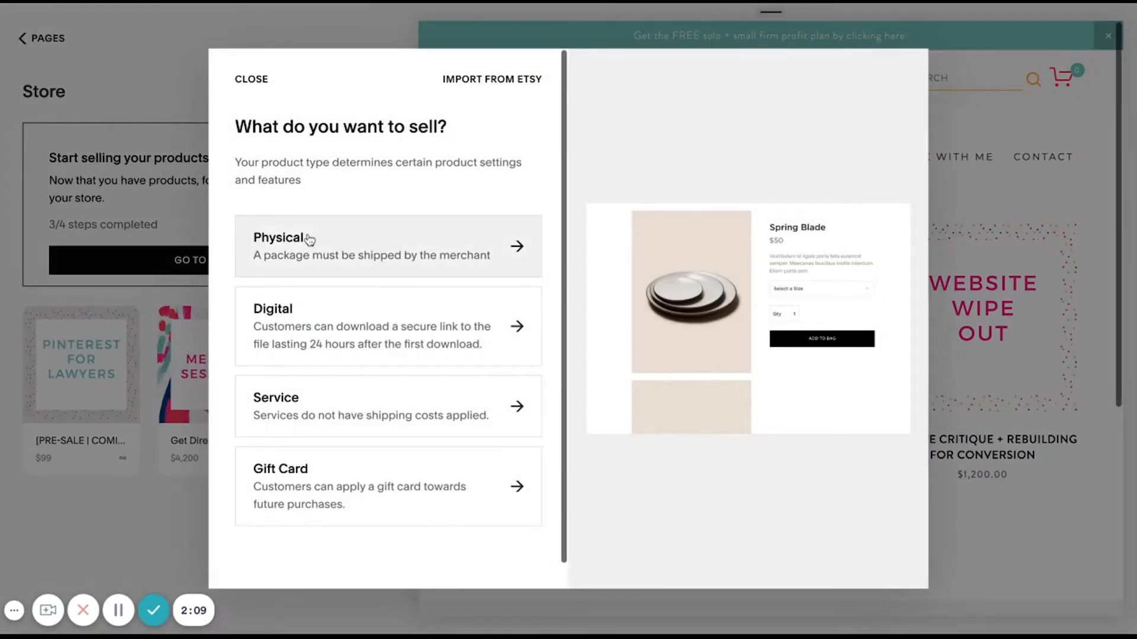
pyautogui.click(389, 327)
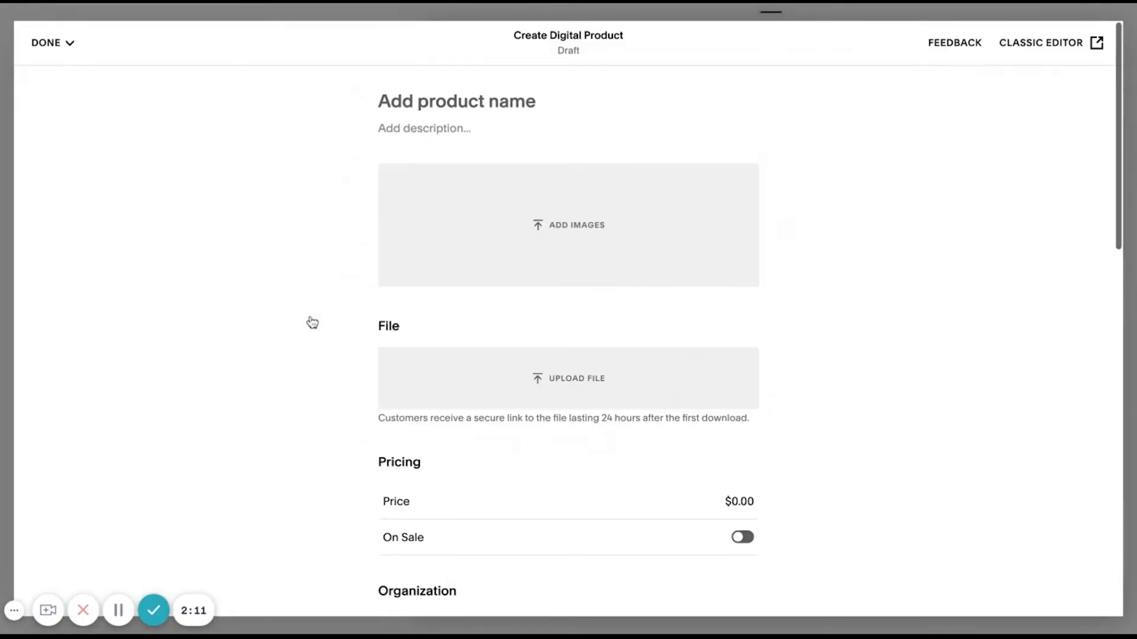
pyautogui.moveTo(573, 233)
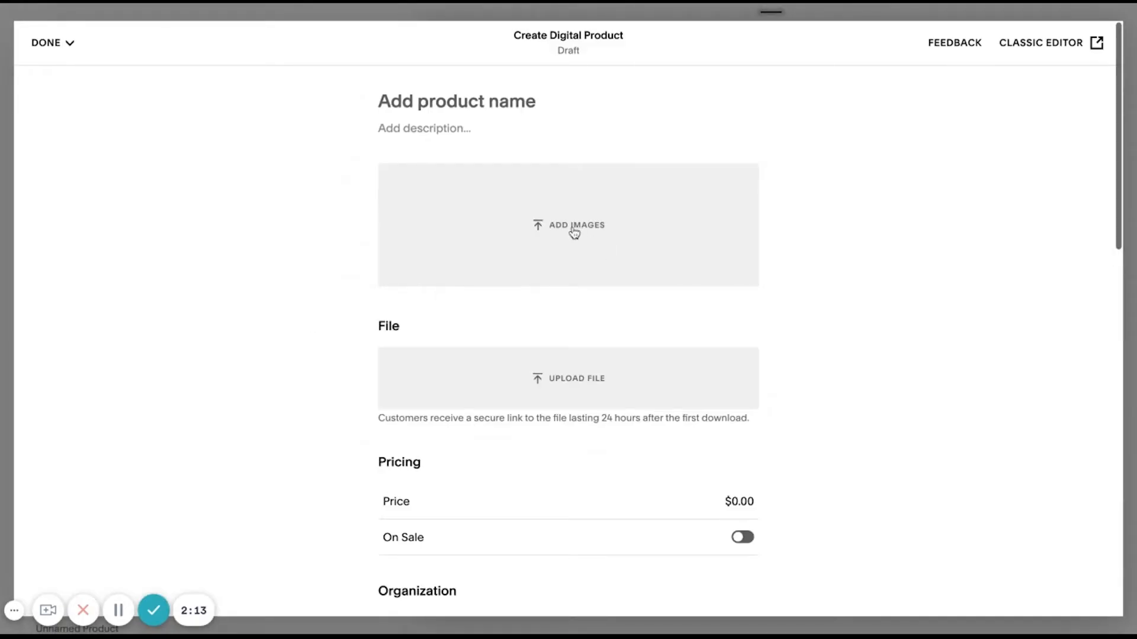
pyautogui.click(567, 225)
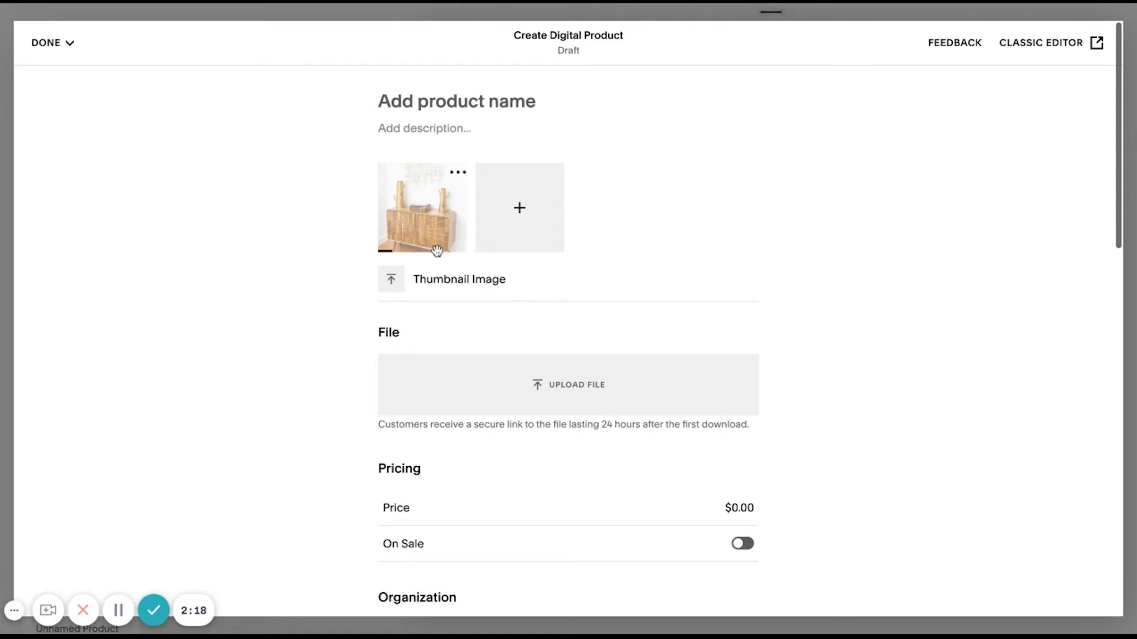
pyautogui.moveTo(460, 277)
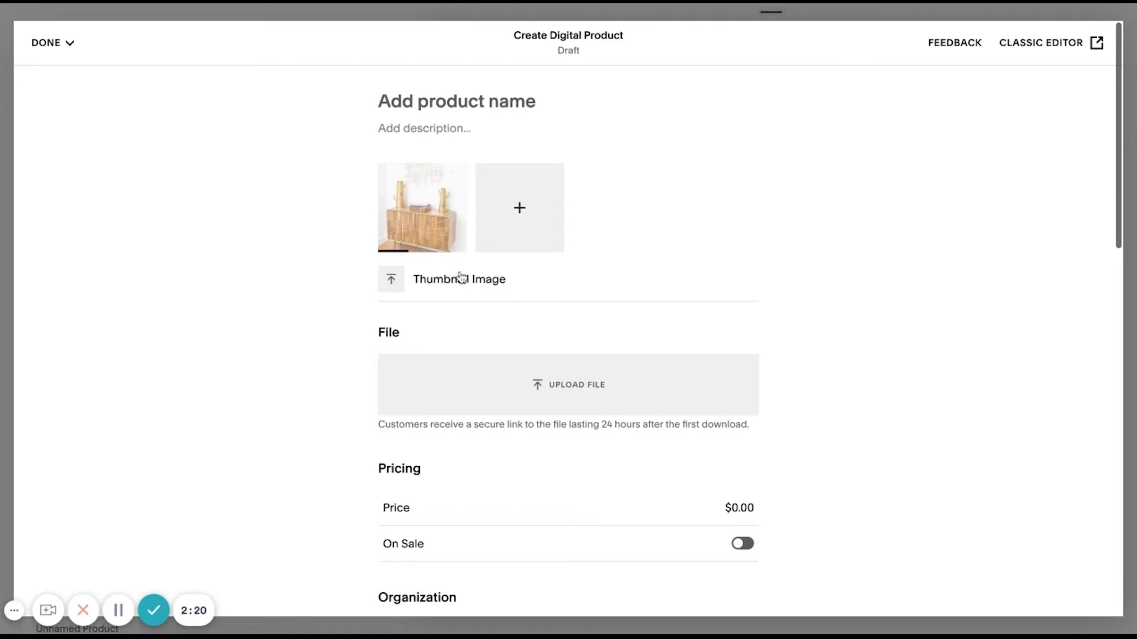
pyautogui.moveTo(476, 312)
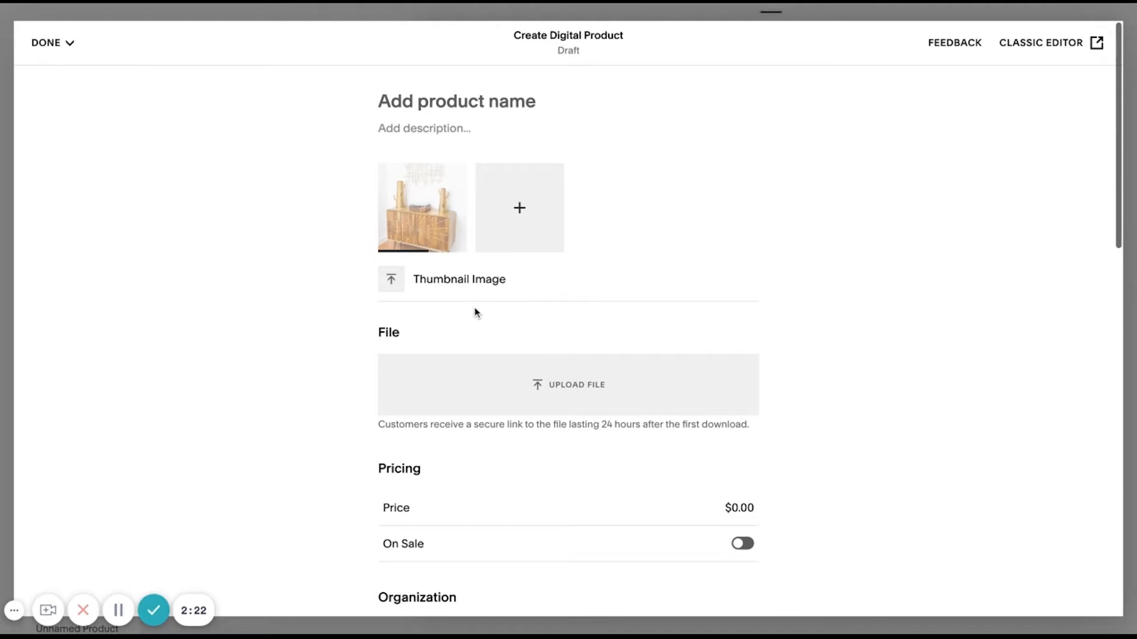
pyautogui.moveTo(539, 390)
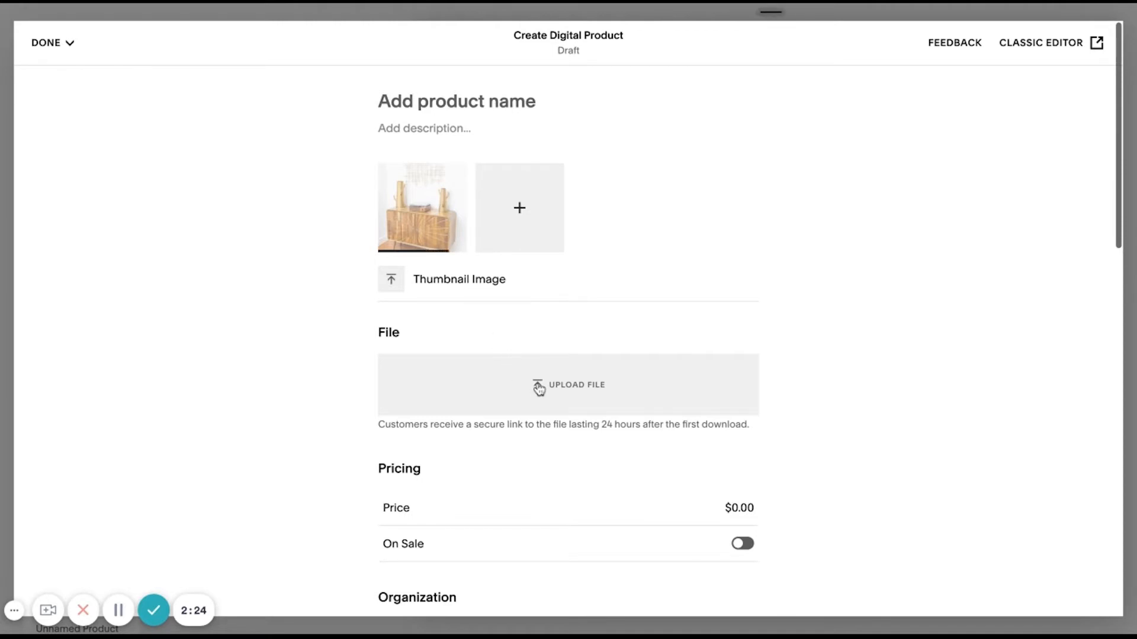
# - Attach the downloadable file and set the product price to 59
pyautogui.click(567, 384)
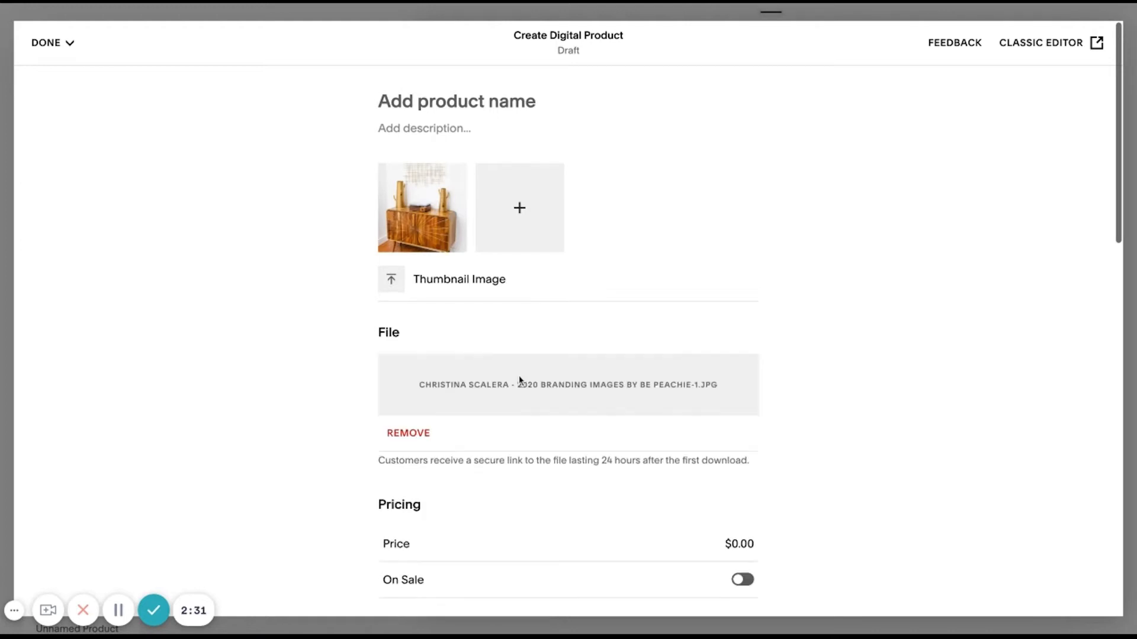
pyautogui.scroll(-3)
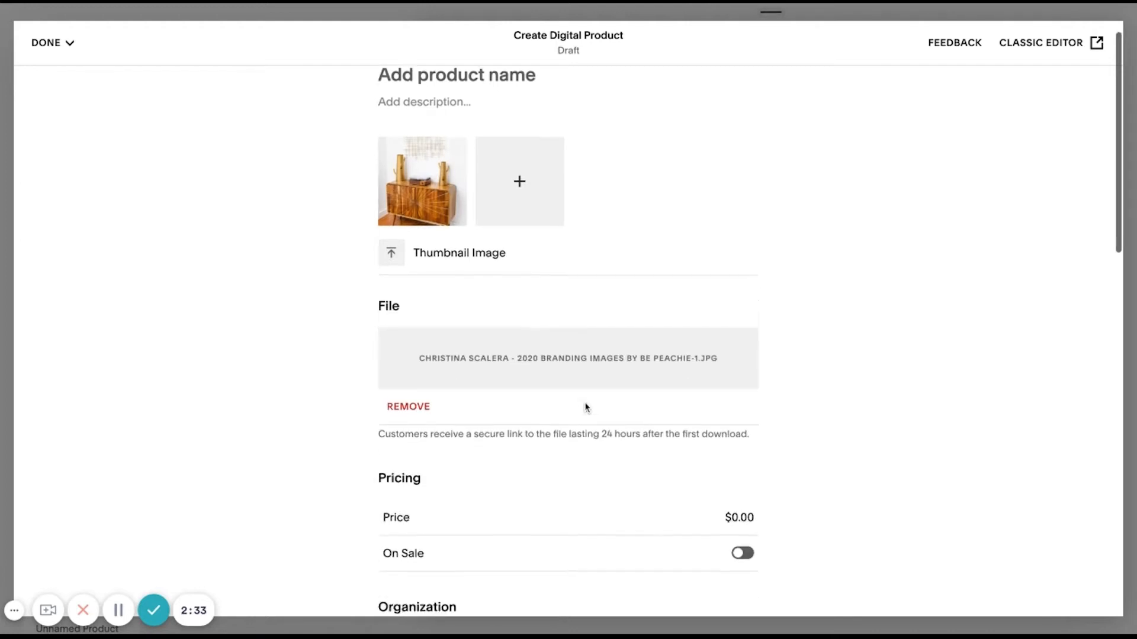
pyautogui.scroll(-3)
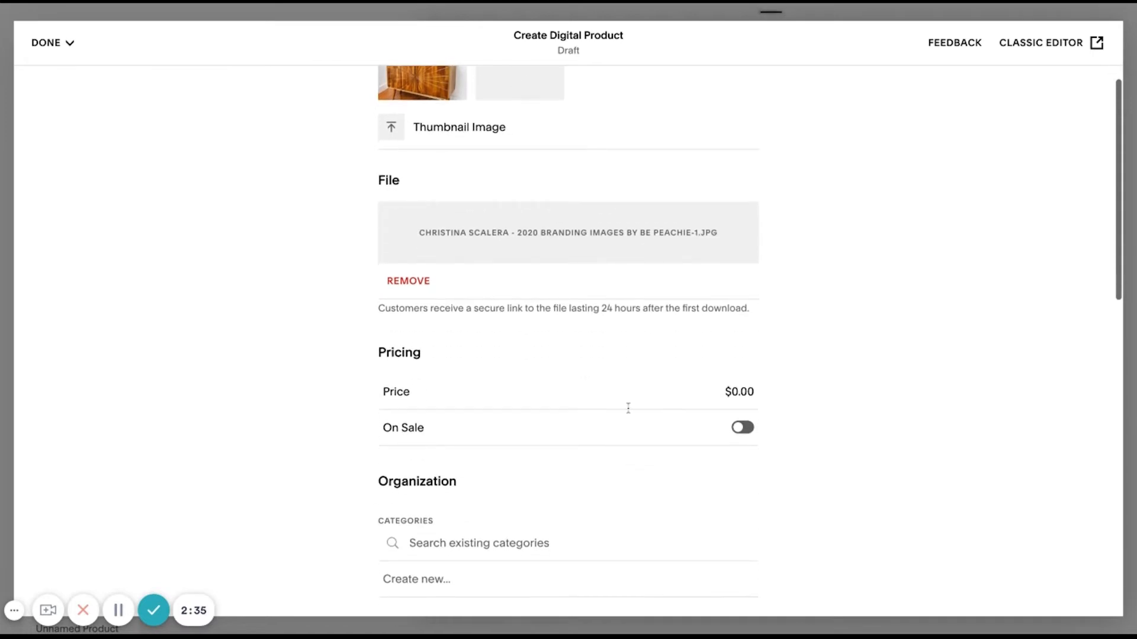
pyautogui.click(738, 392)
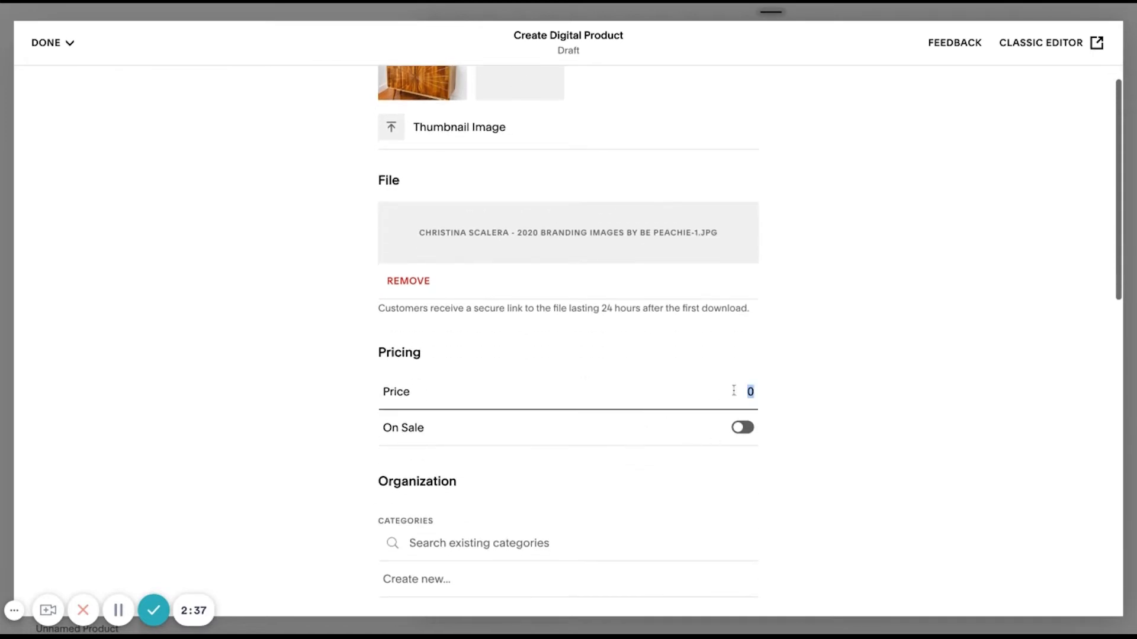
pyautogui.write('59')
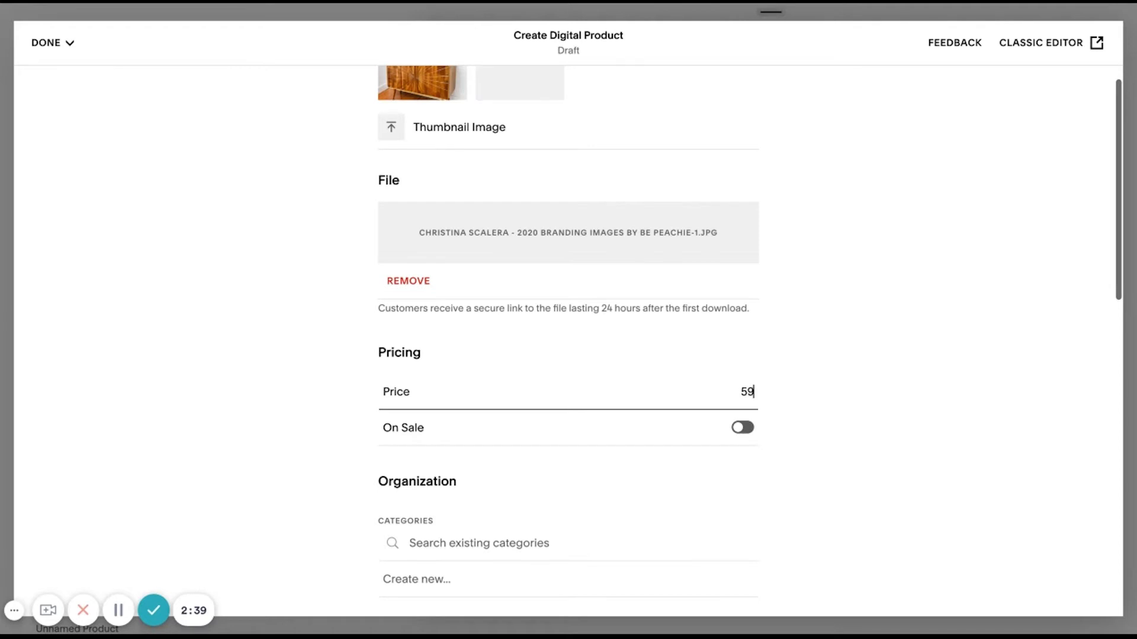
pyautogui.scroll(-3)
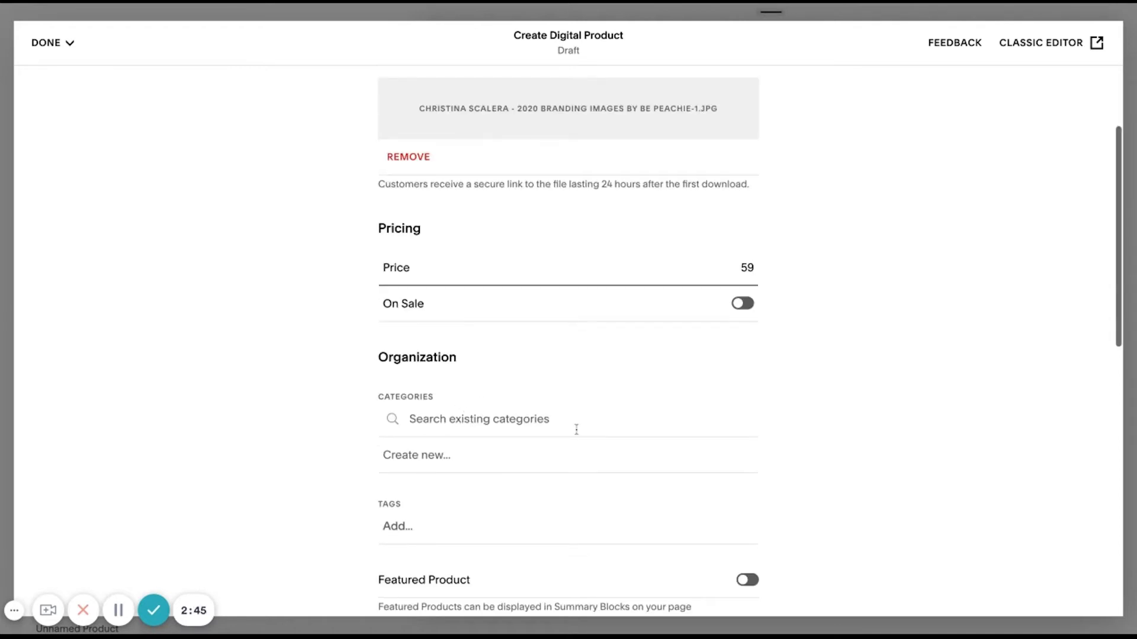
pyautogui.scroll(-3)
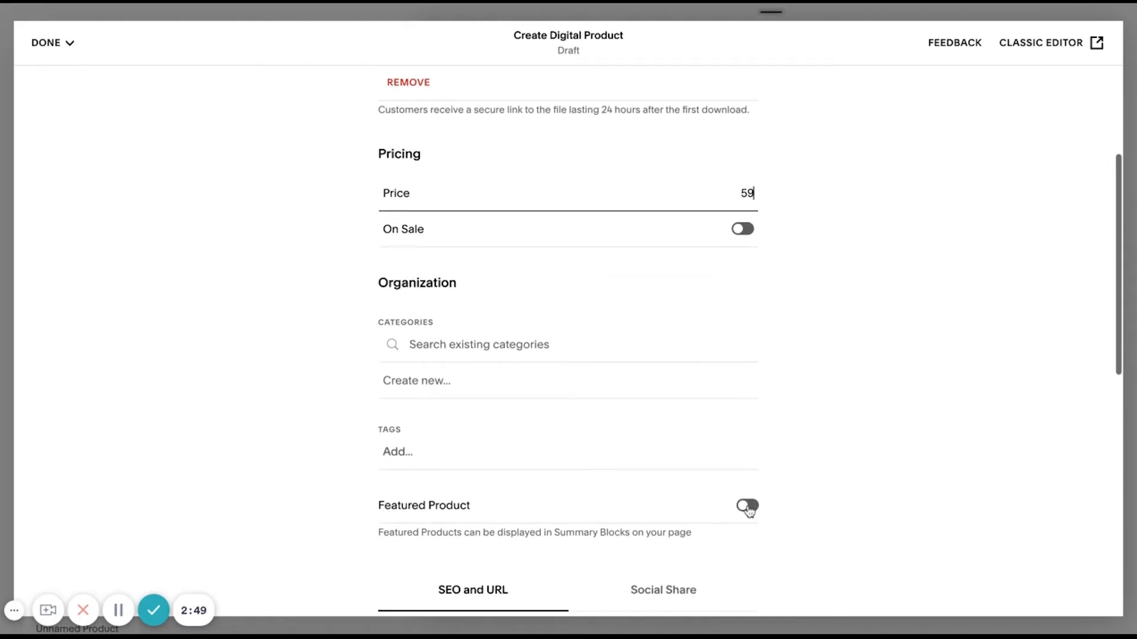
pyautogui.scroll(3)
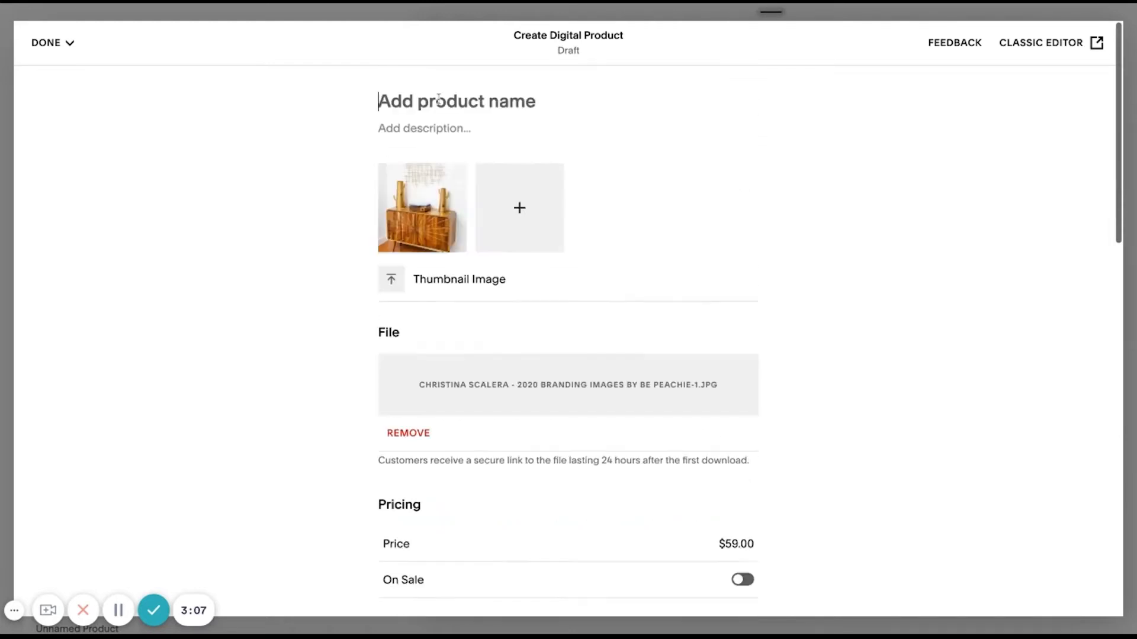
# - Title the product '[PRE-SALE] Template for New Client Onboarding Emails' and add the pre-sale description
pyautogui.write('[')
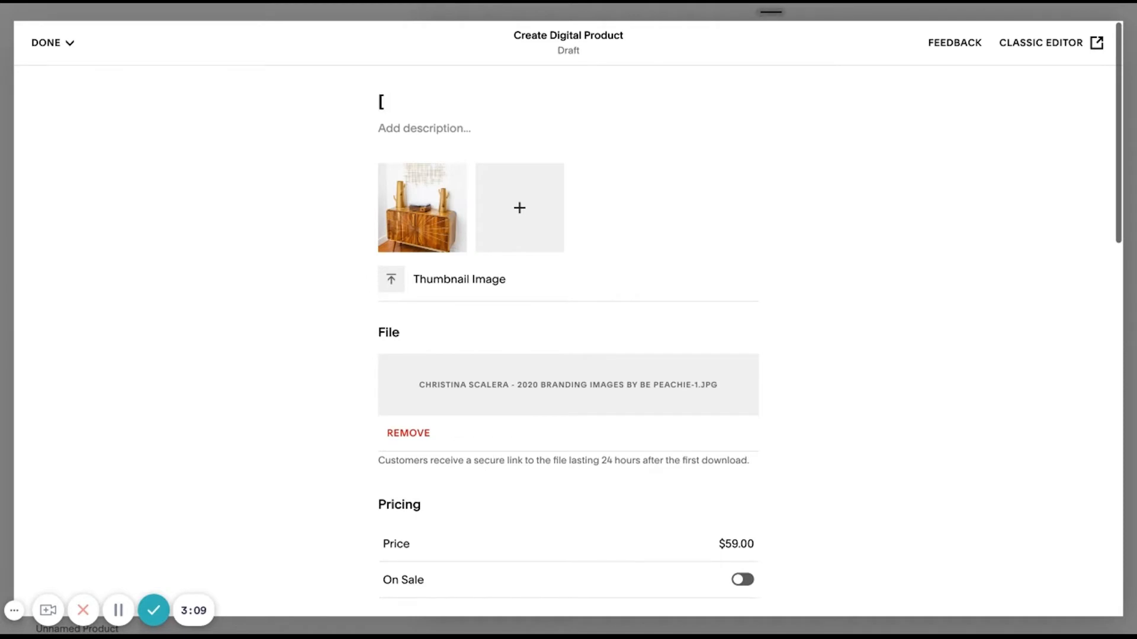
pyautogui.write('PRE-SALE')
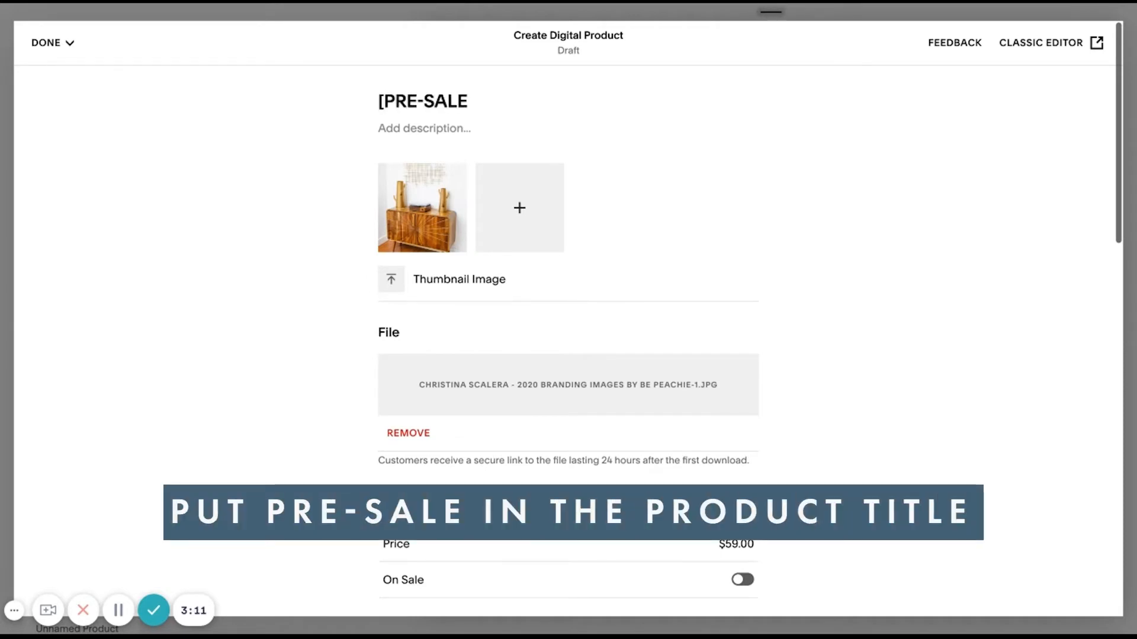
pyautogui.write(']')
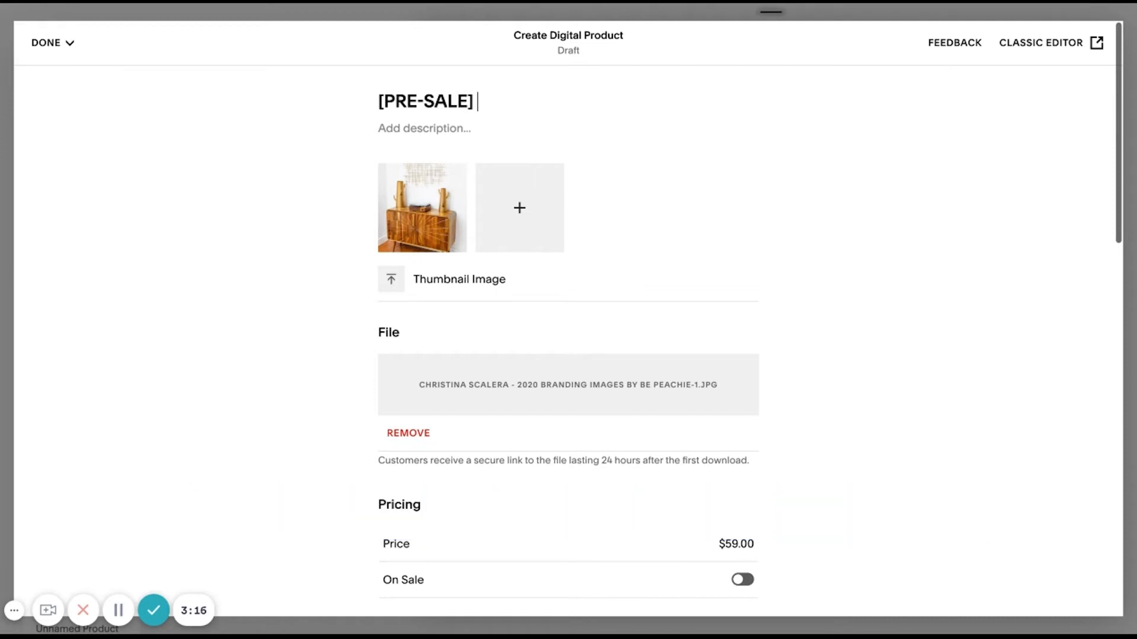
pyautogui.write('Template for New Client Onboarding Emails')
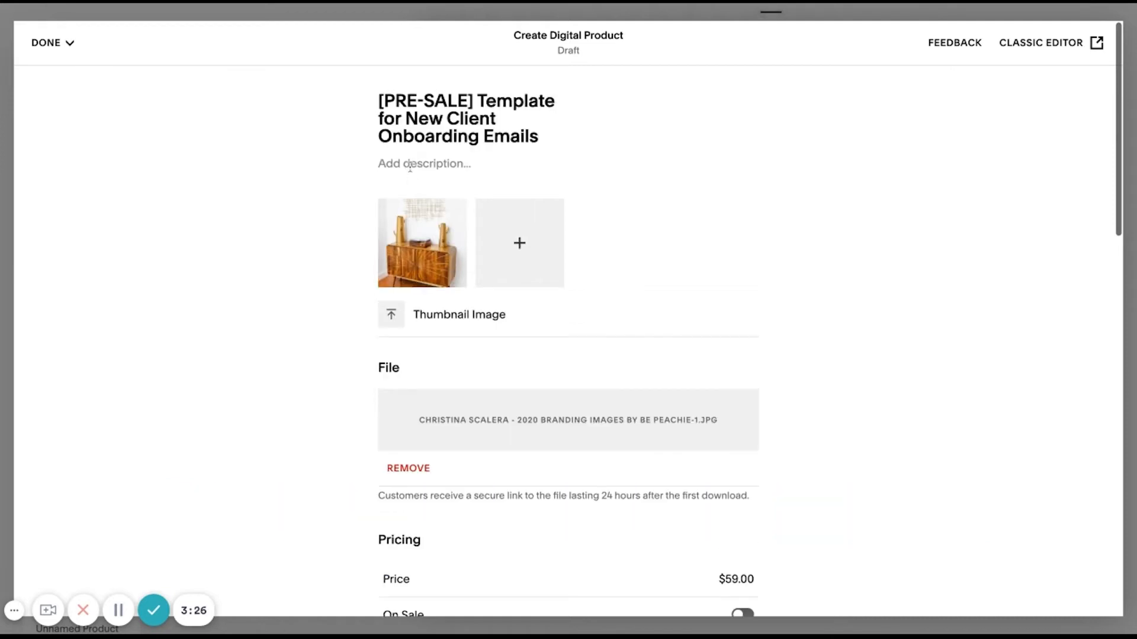
pyautogui.write('PRE-SALE ITEM - WILL BE DELIVERED WITHIN 30 DAYS OF PURCHASE')
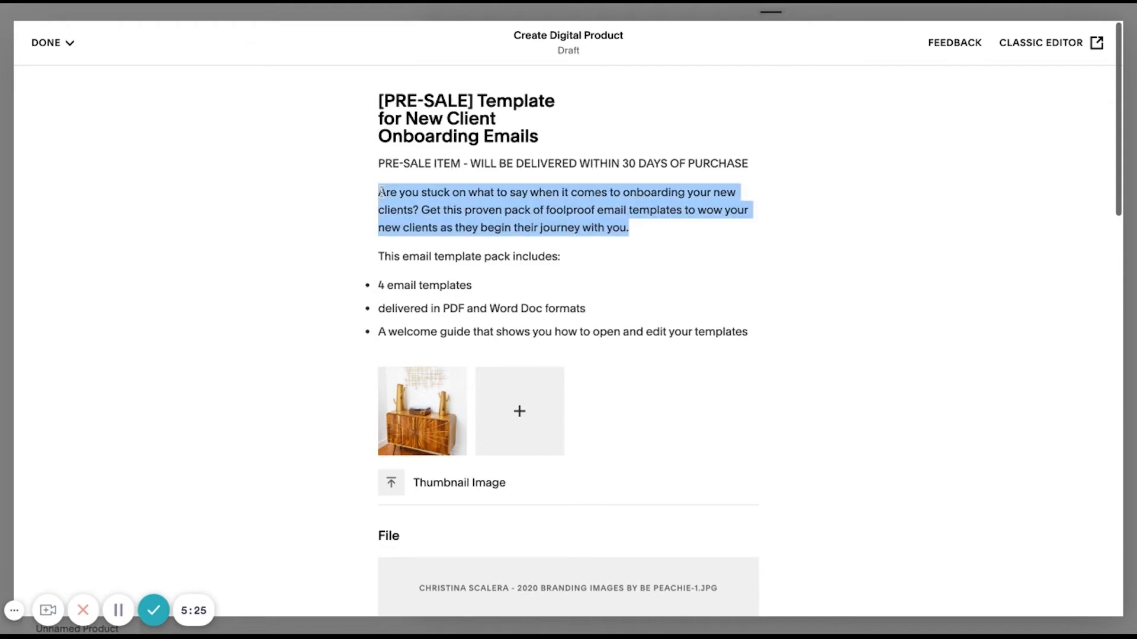
pyautogui.click(503, 210)
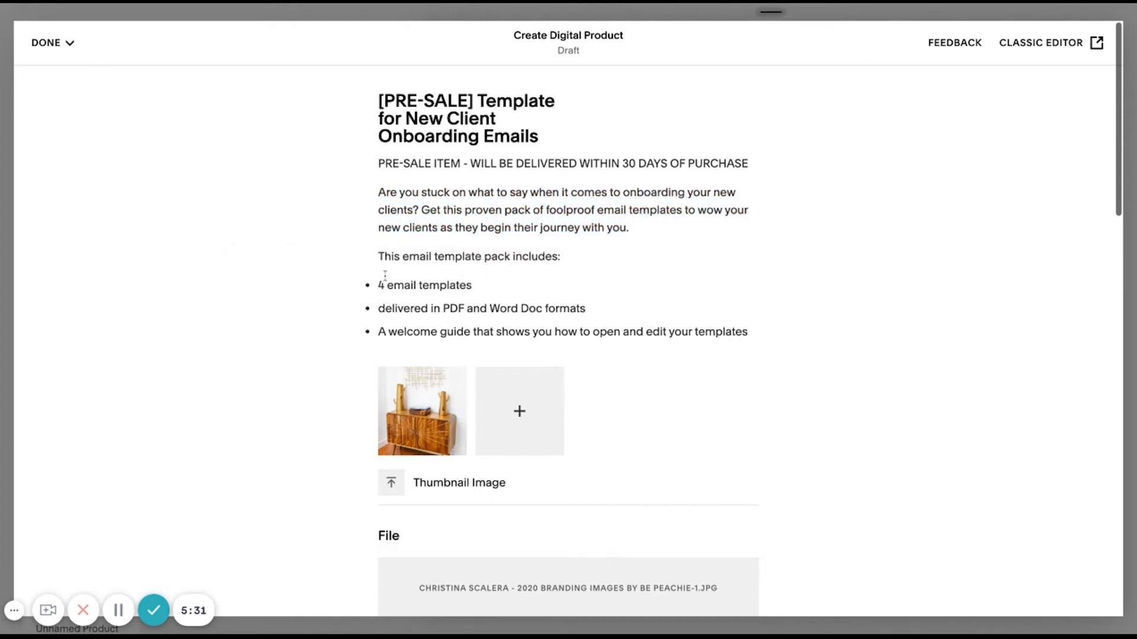
pyautogui.scroll(-3)
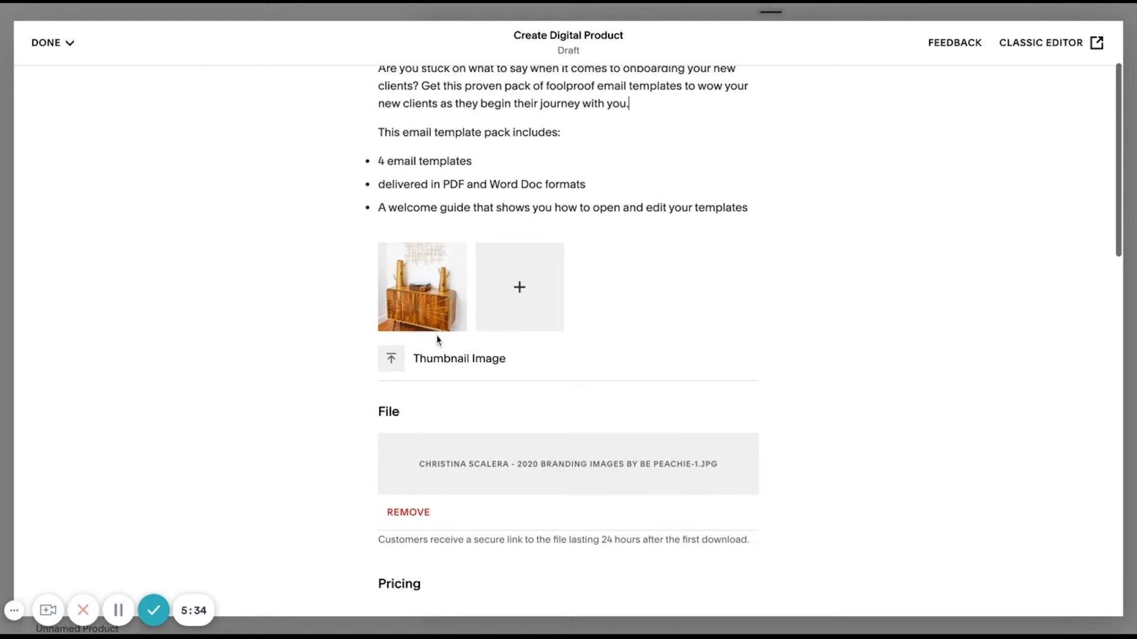
pyautogui.moveTo(437, 341)
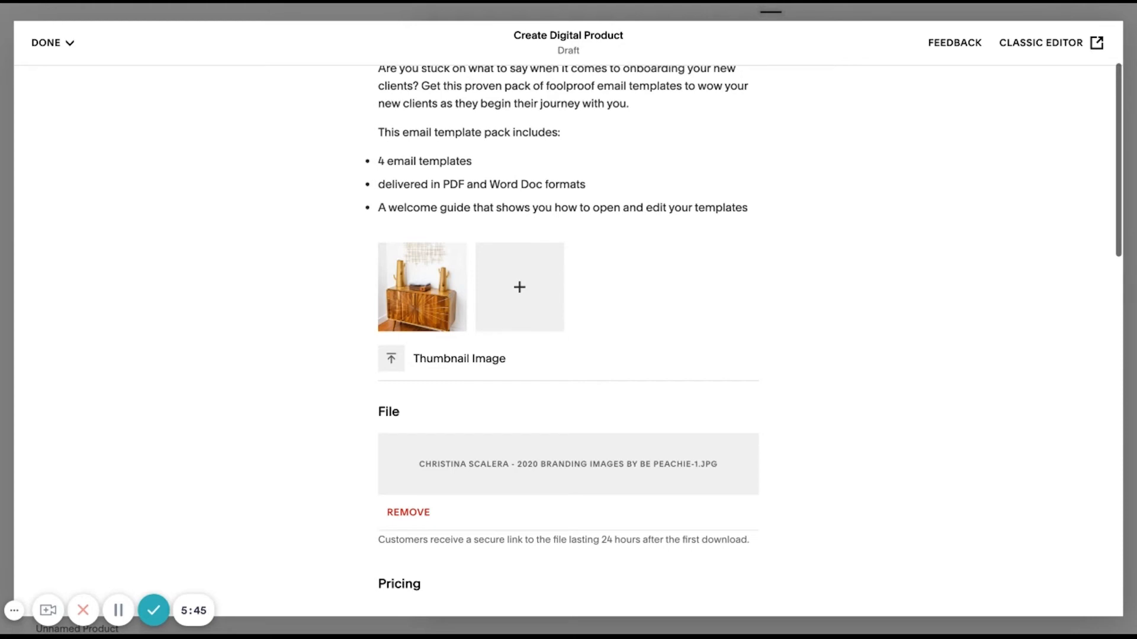
pyautogui.scroll(-3)
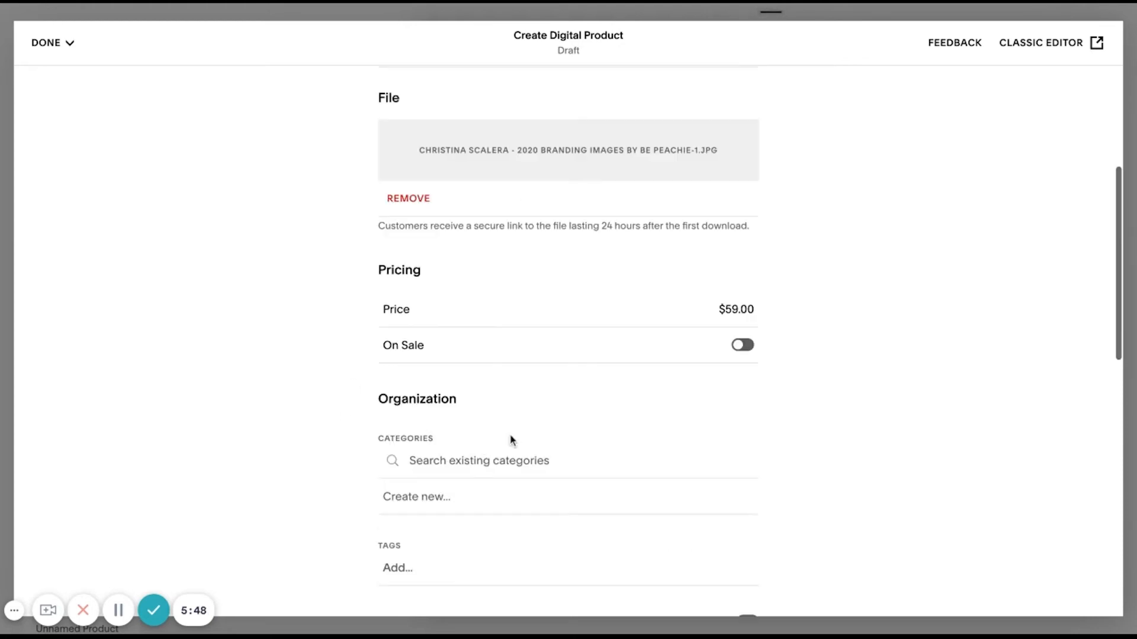
pyautogui.scroll(-3)
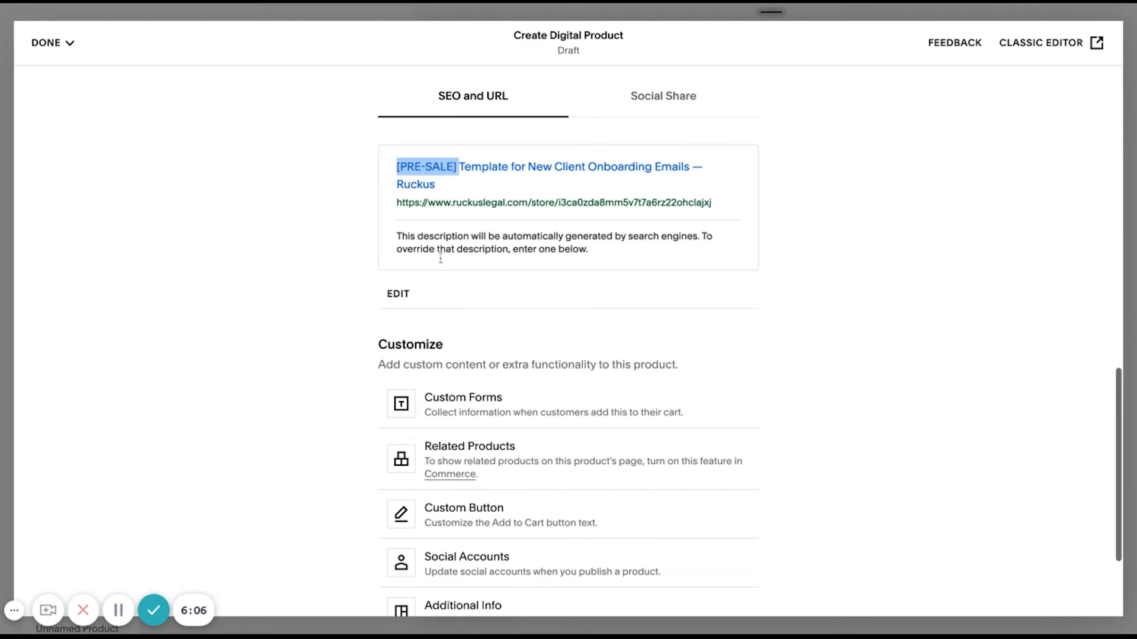
# - Set the SEO title to 'Template for New Client Onboarding Emails — Ruckus' without the pre-sale tag
pyautogui.click(398, 294)
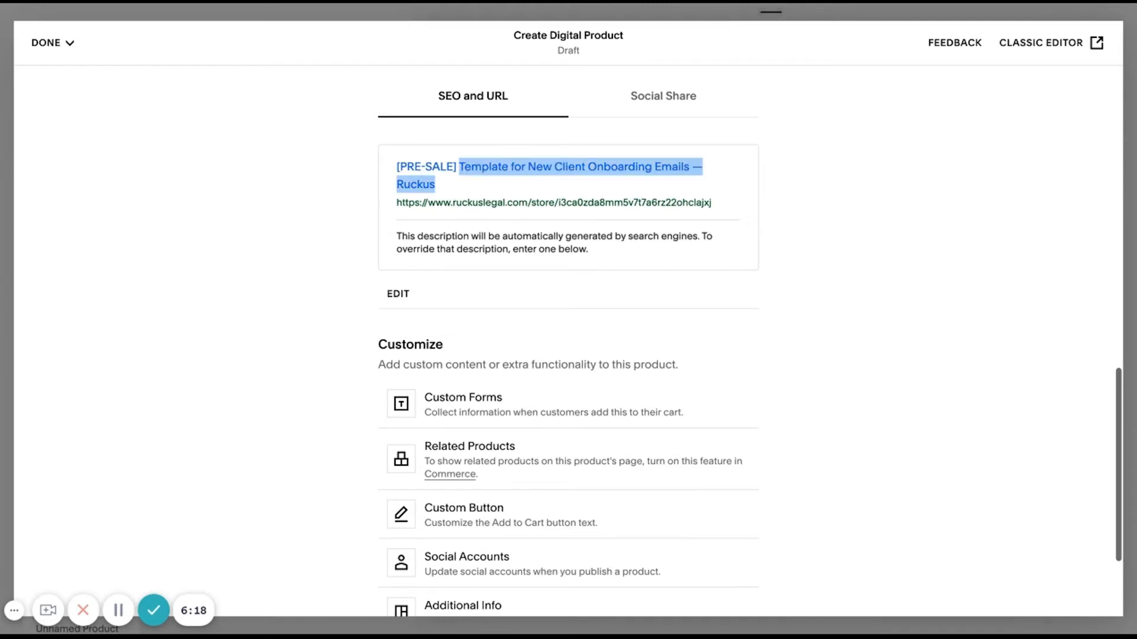
pyautogui.click(398, 293)
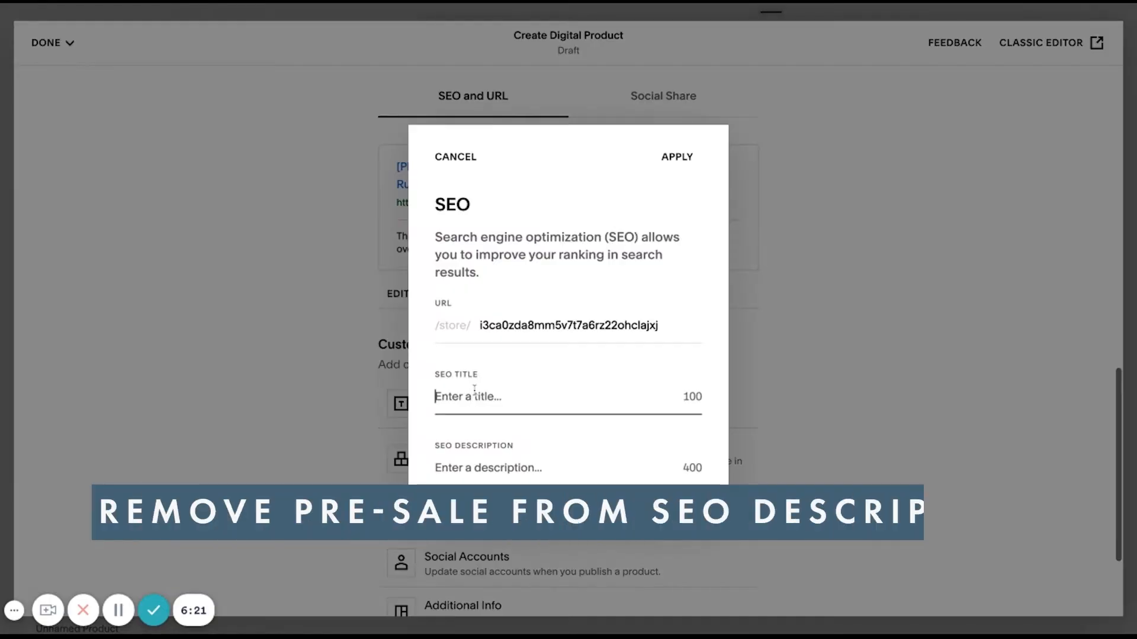
pyautogui.write('Template for New Client Onboarding Emails — Ruckus')
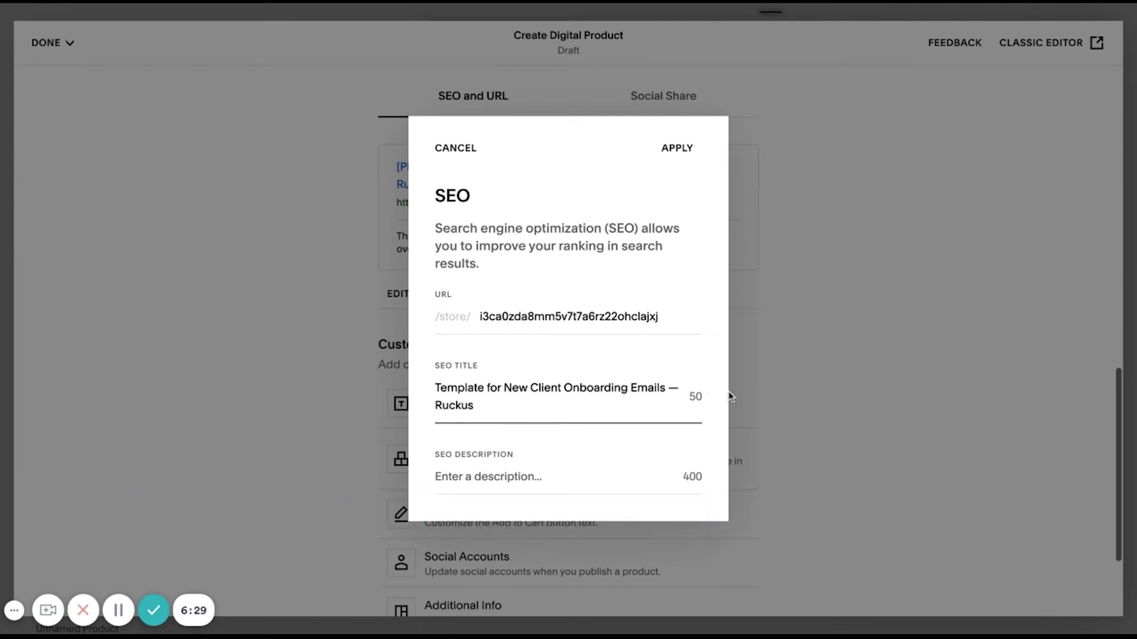
pyautogui.moveTo(779, 186)
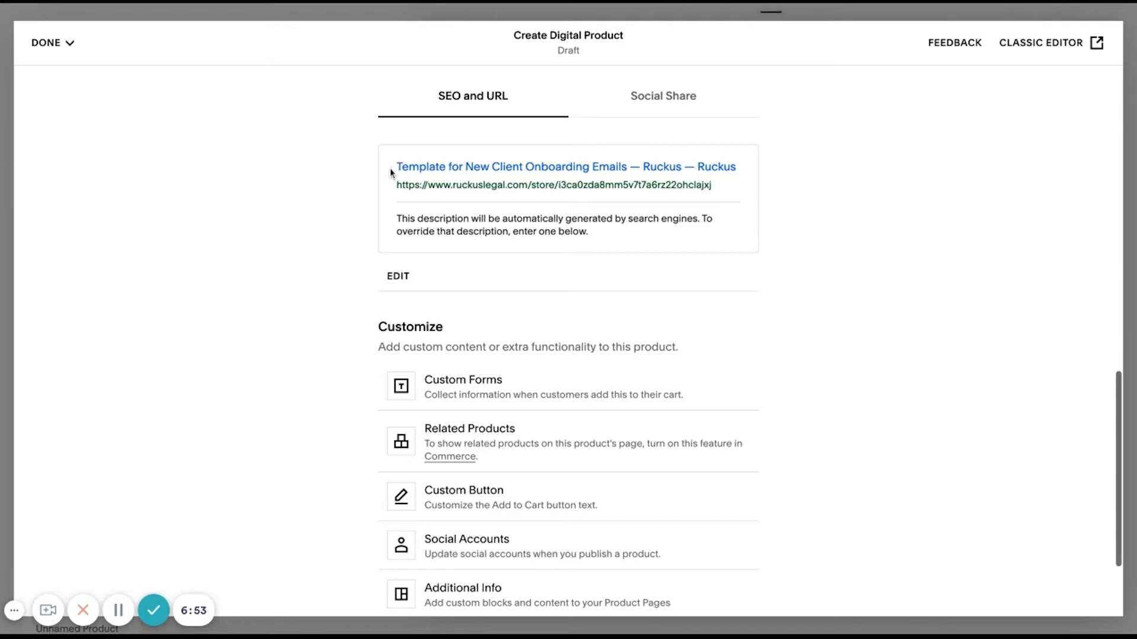
# - Save and publish the product, dismissing the feedback request, to show its live page
pyautogui.click(46, 43)
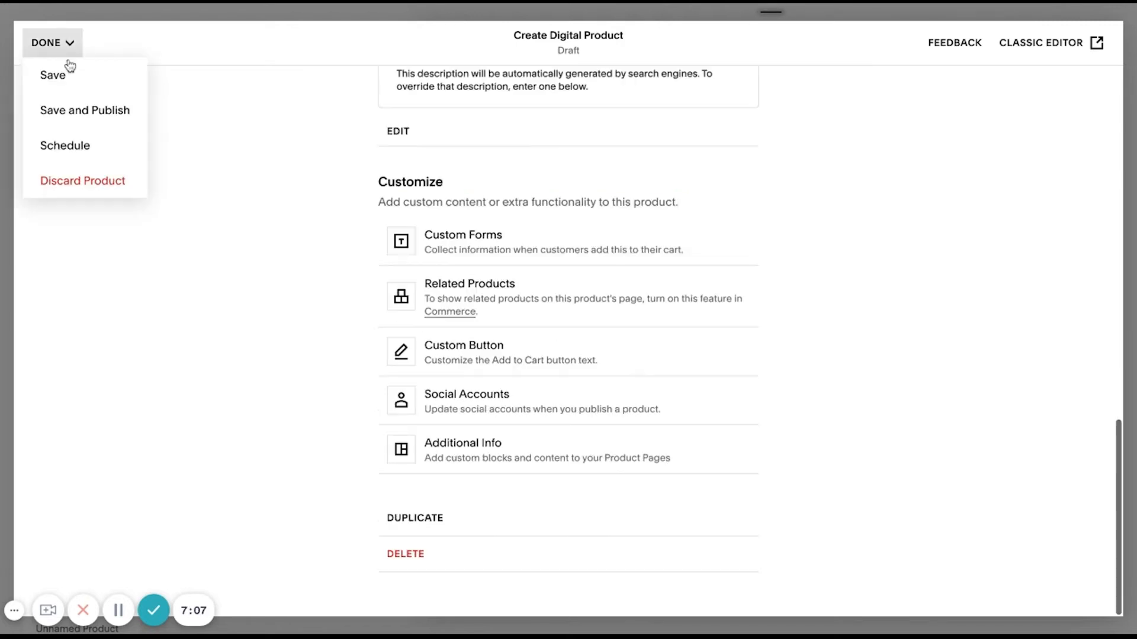
pyautogui.moveTo(72, 116)
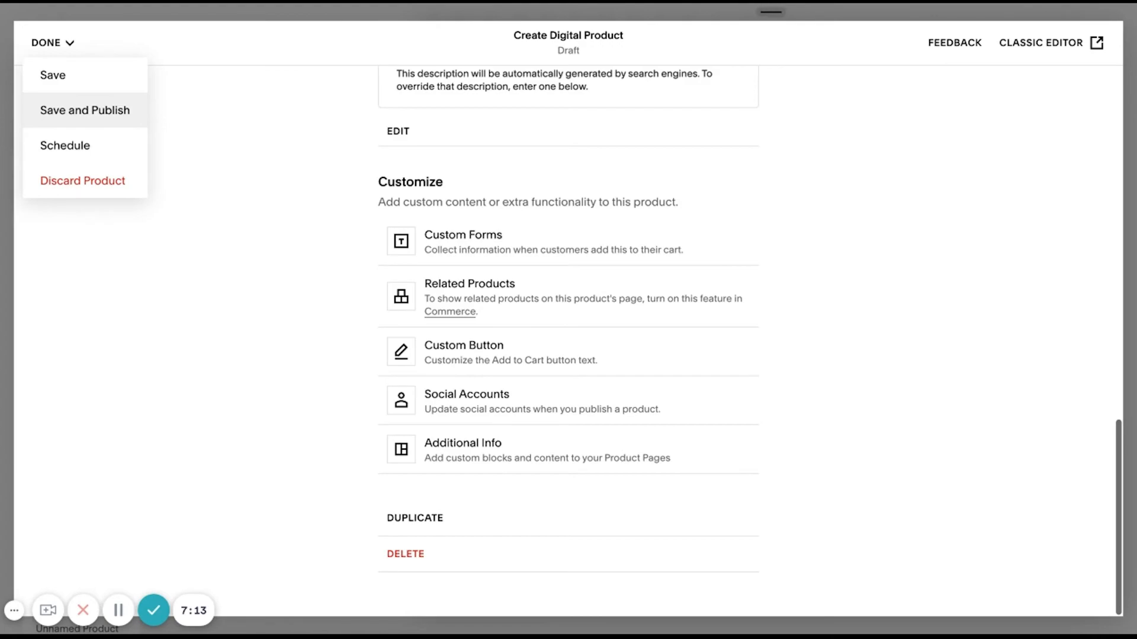
pyautogui.click(954, 43)
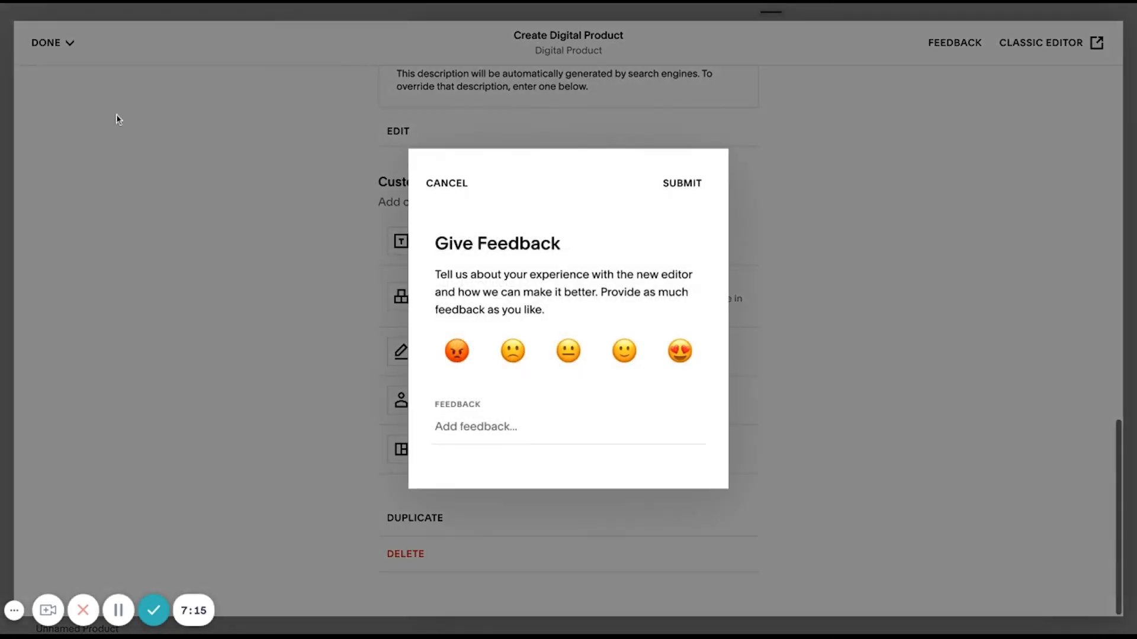
pyautogui.click(447, 183)
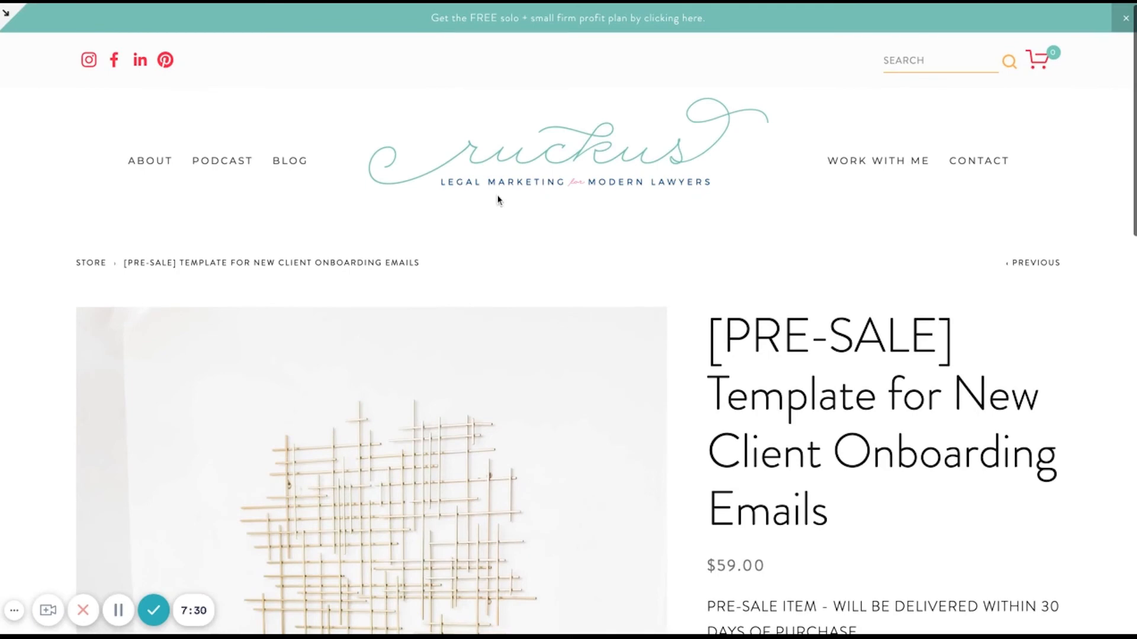
# - Add the pre-sale template to the cart from the live page and view the $59.00 cart
pyautogui.scroll(-3)
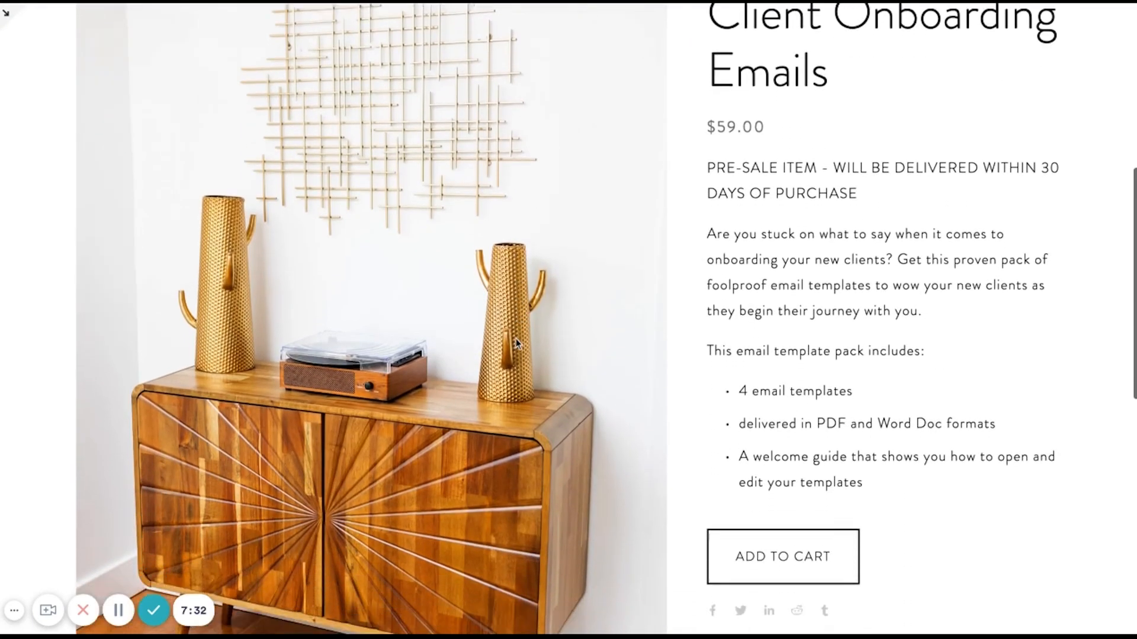
pyautogui.scroll(-3)
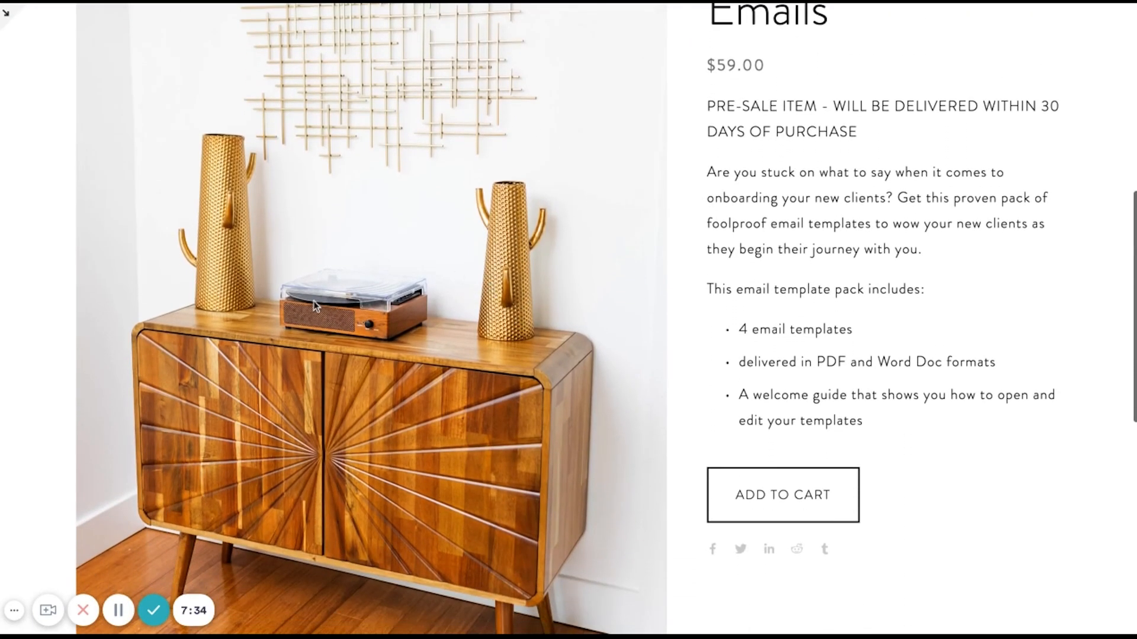
pyautogui.scroll(-3)
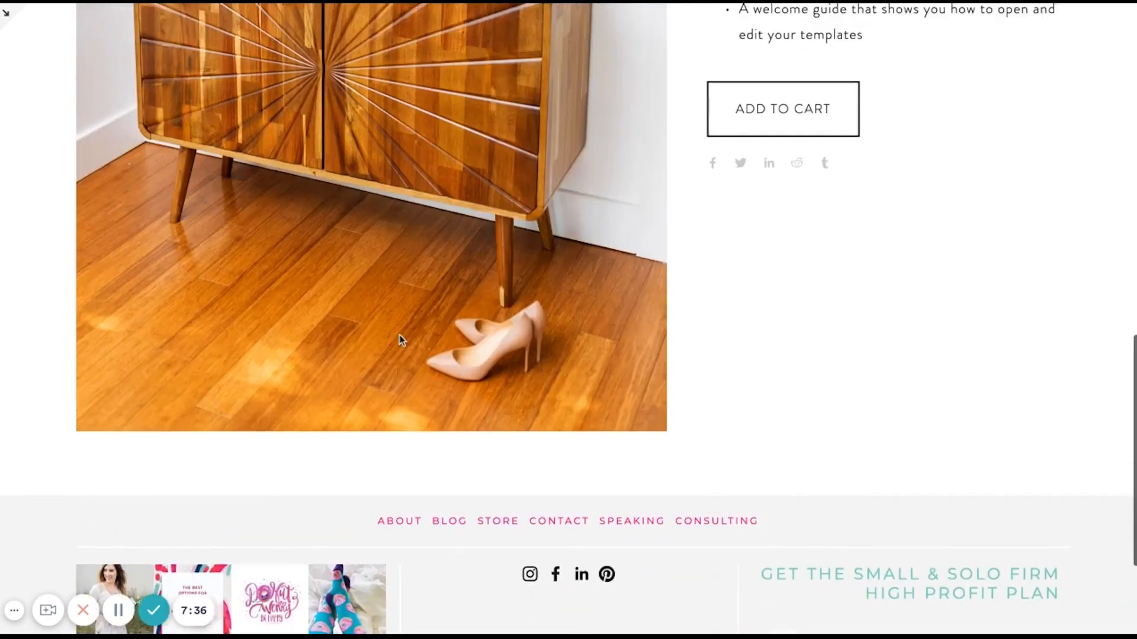
pyautogui.click(783, 108)
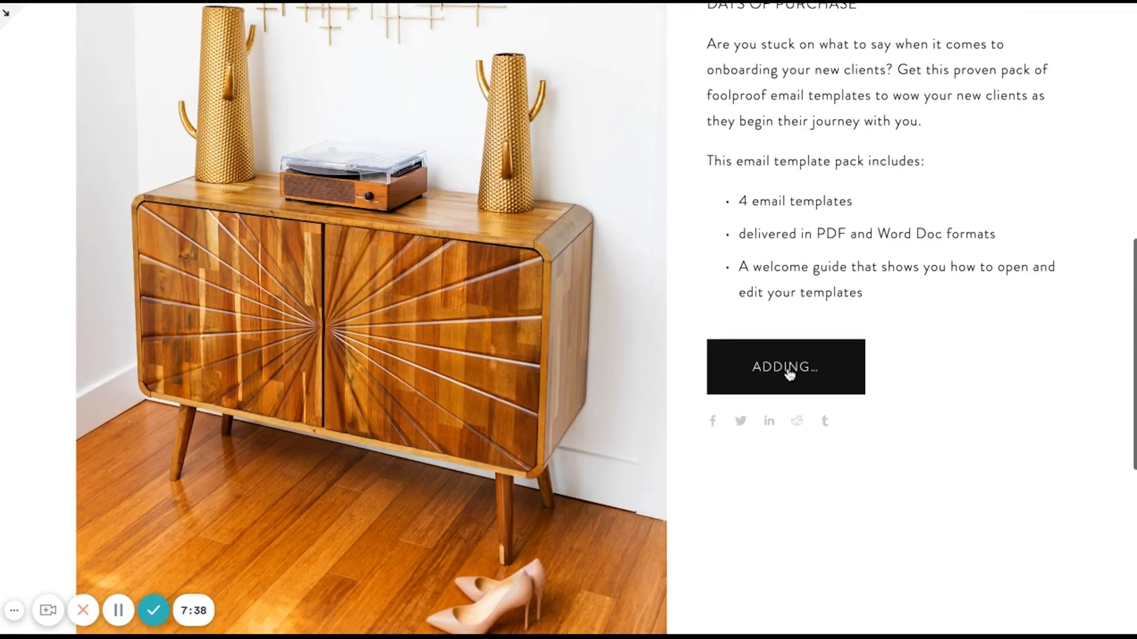
pyautogui.click(786, 367)
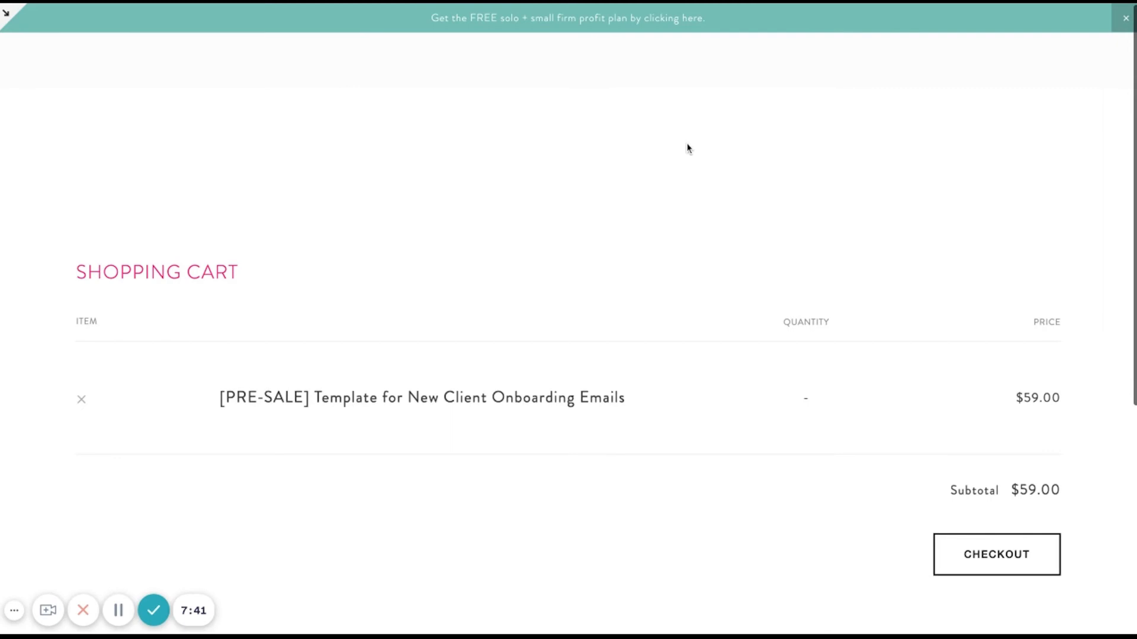
# - Proceed to checkout with the $59.00 order summary
pyautogui.click(996, 554)
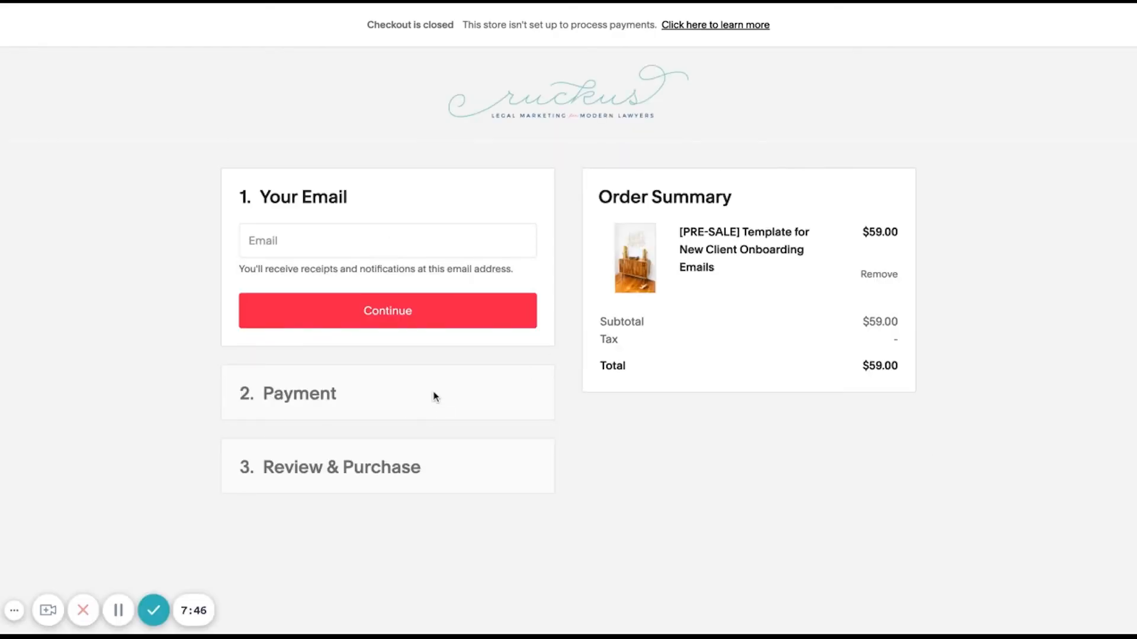
pyautogui.moveTo(550, 272)
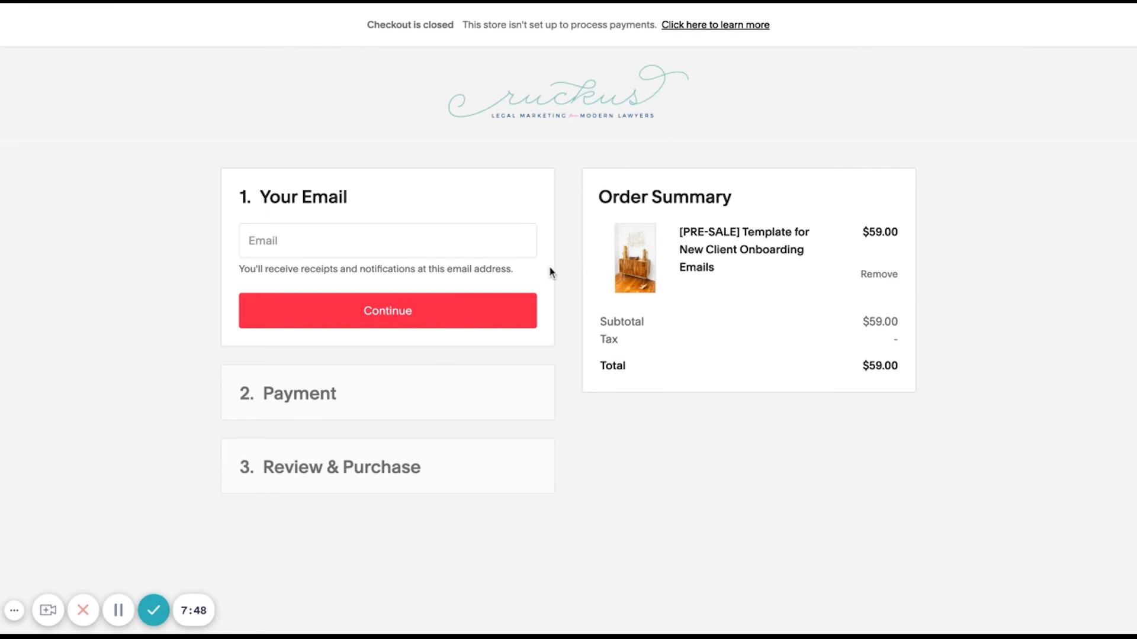
pyautogui.moveTo(566, 302)
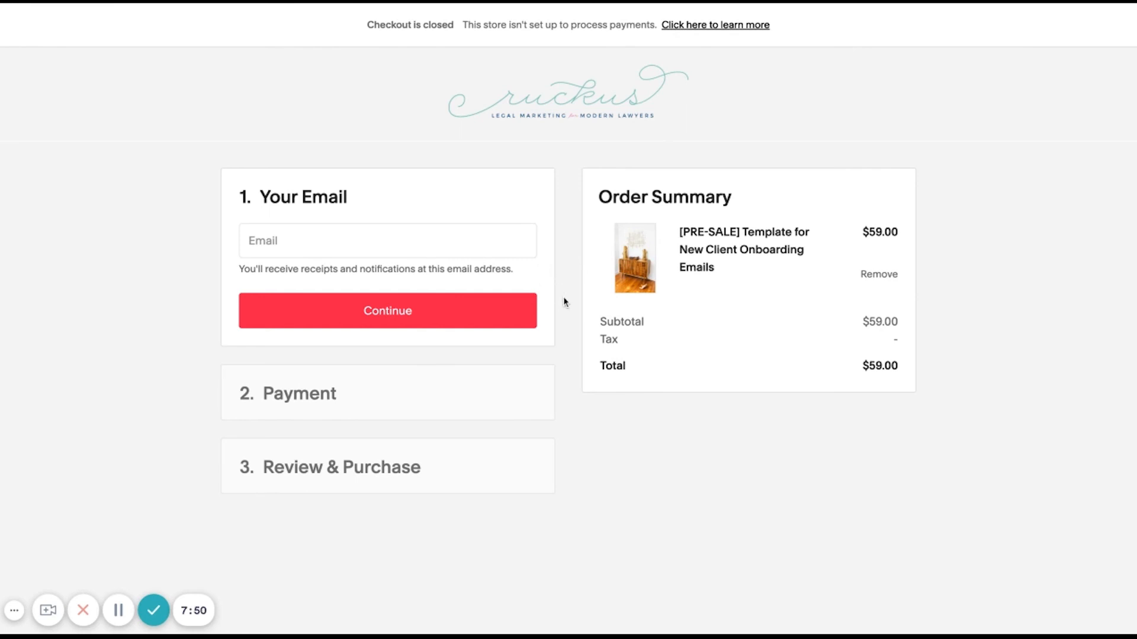
pyautogui.moveTo(739, 533)
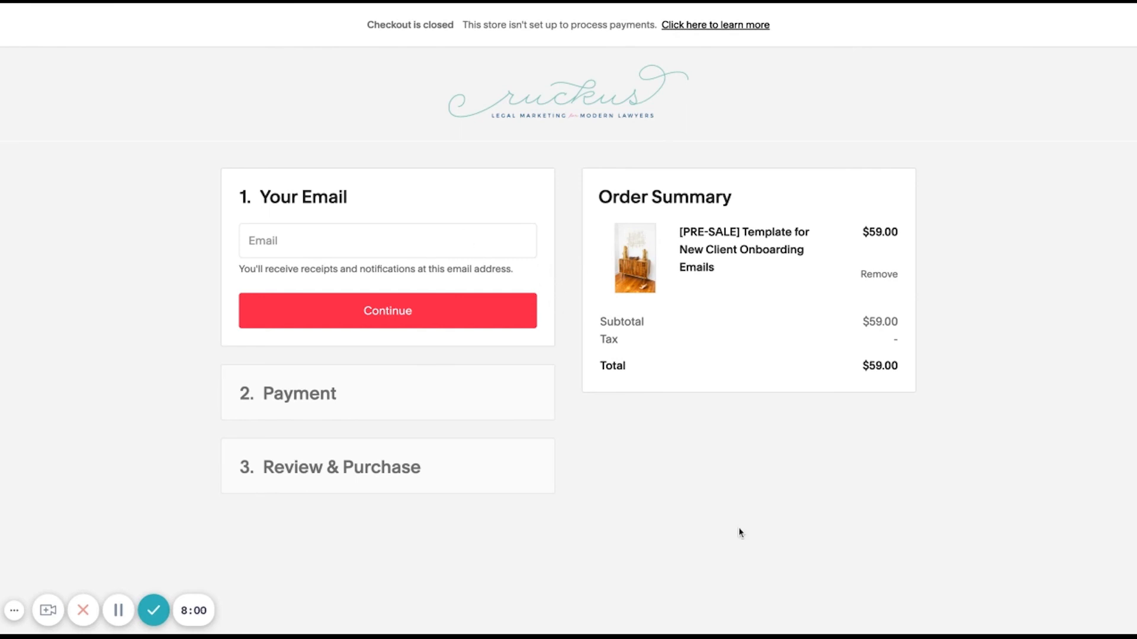